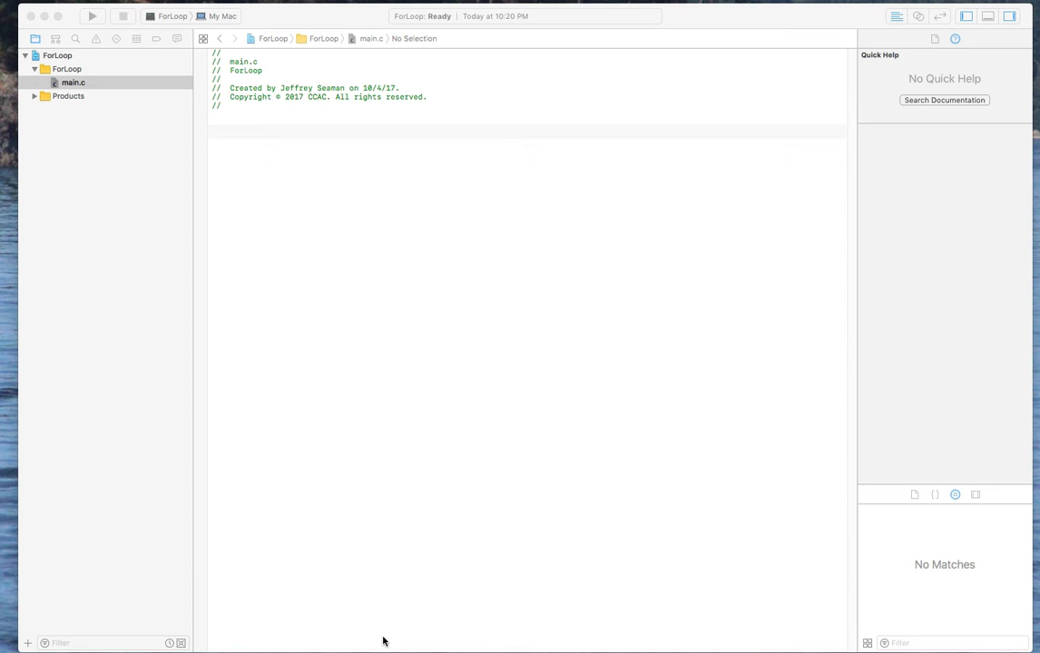
mouse_move(545, 294)
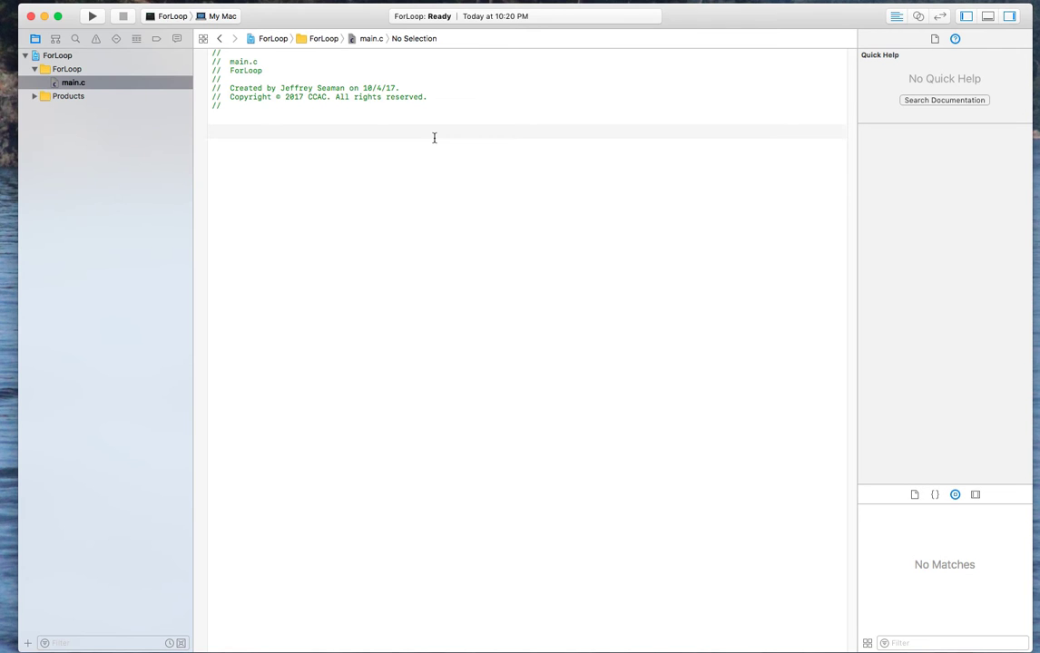
- Add #include <stdio.h> below the header comment in main.c
type("int")
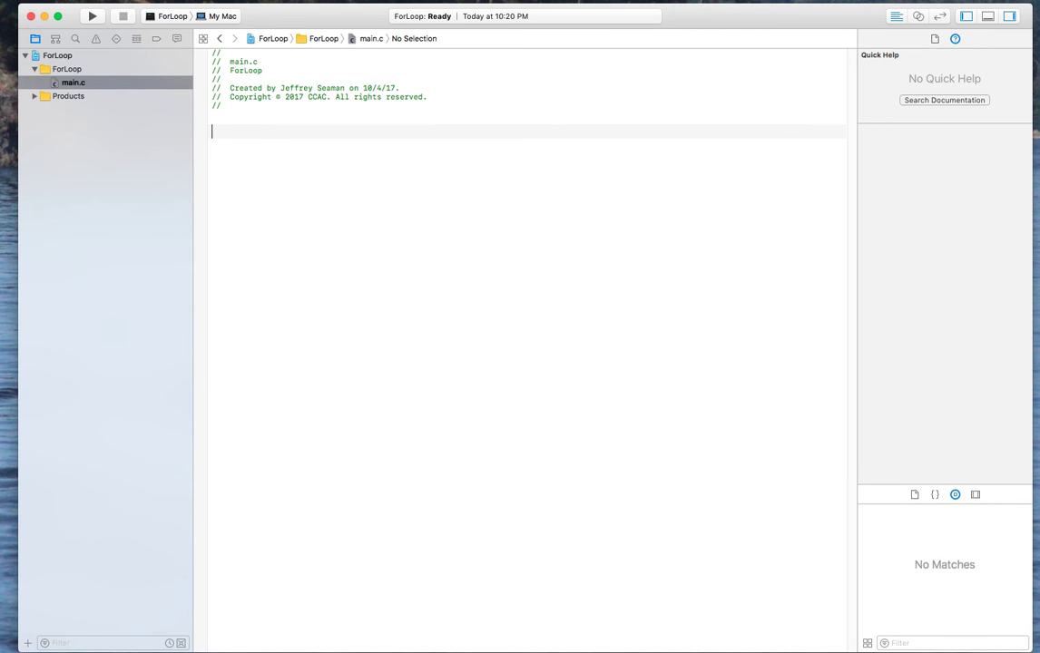
type("#include \"<")
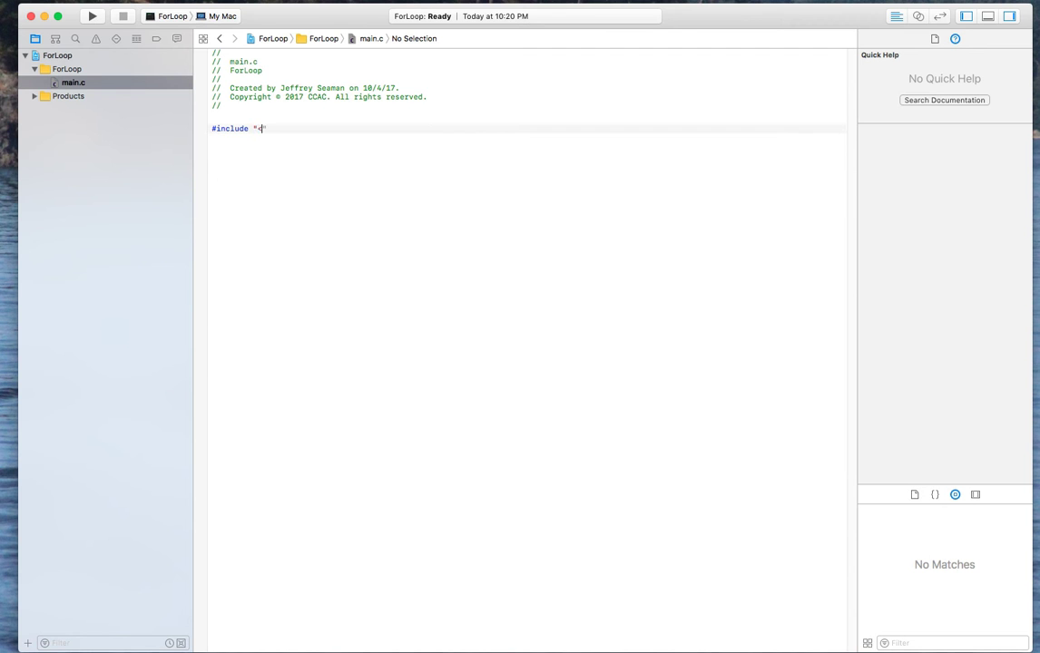
type("stdio.h>")
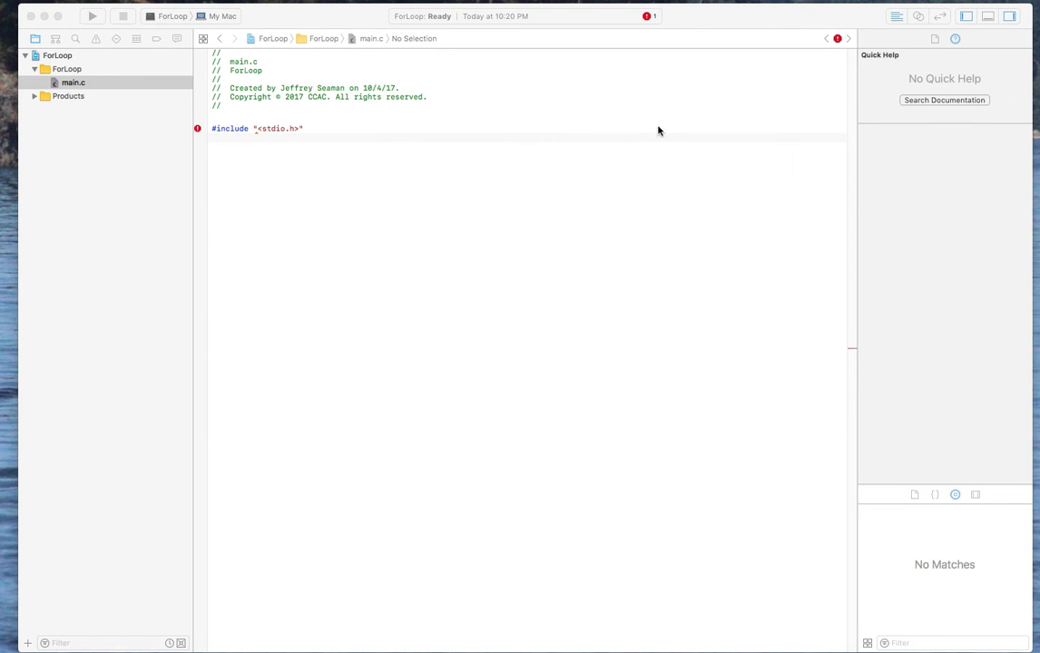
mouse_move(56, 168)
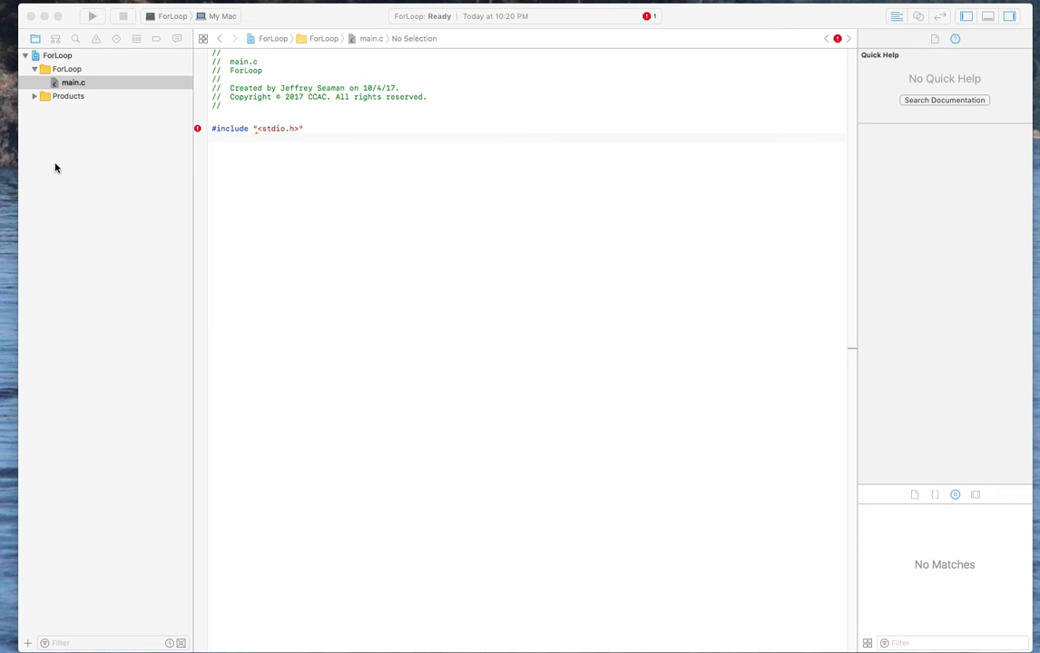
mouse_move(294, 151)
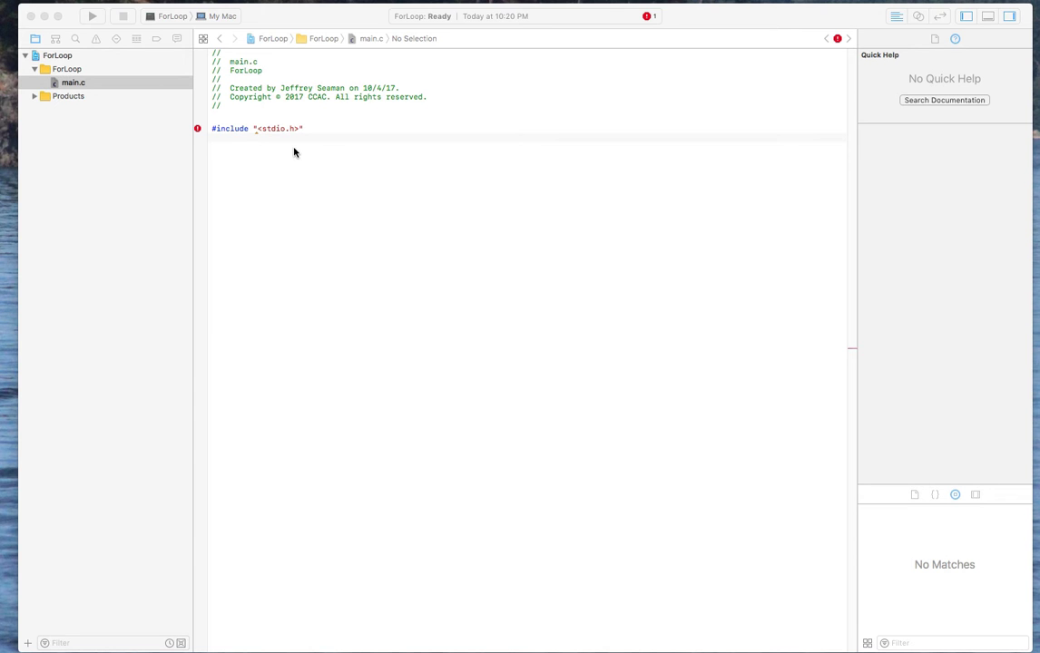
mouse_move(317, 136)
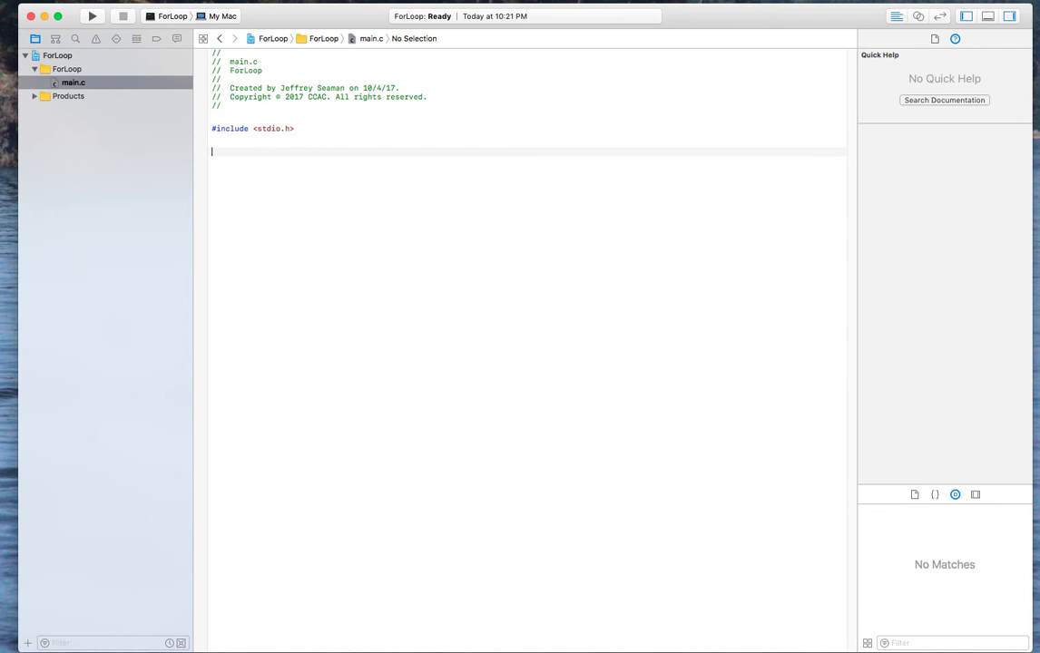
- Write an empty int main (void) function with braces below the include line
type("int main")
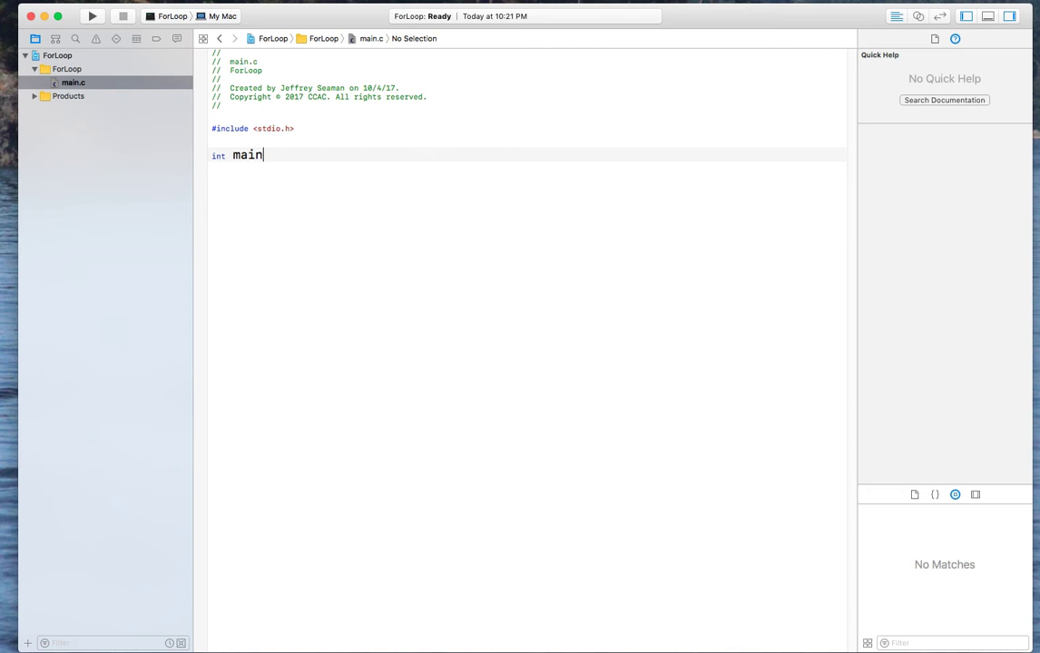
type("(void")
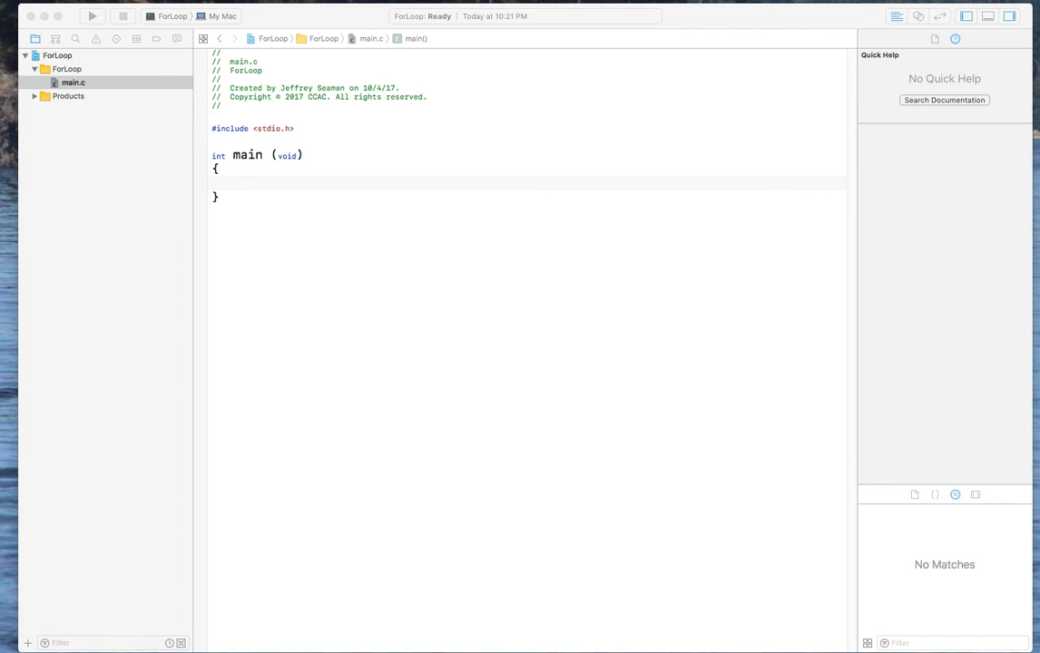
left_click(240, 183)
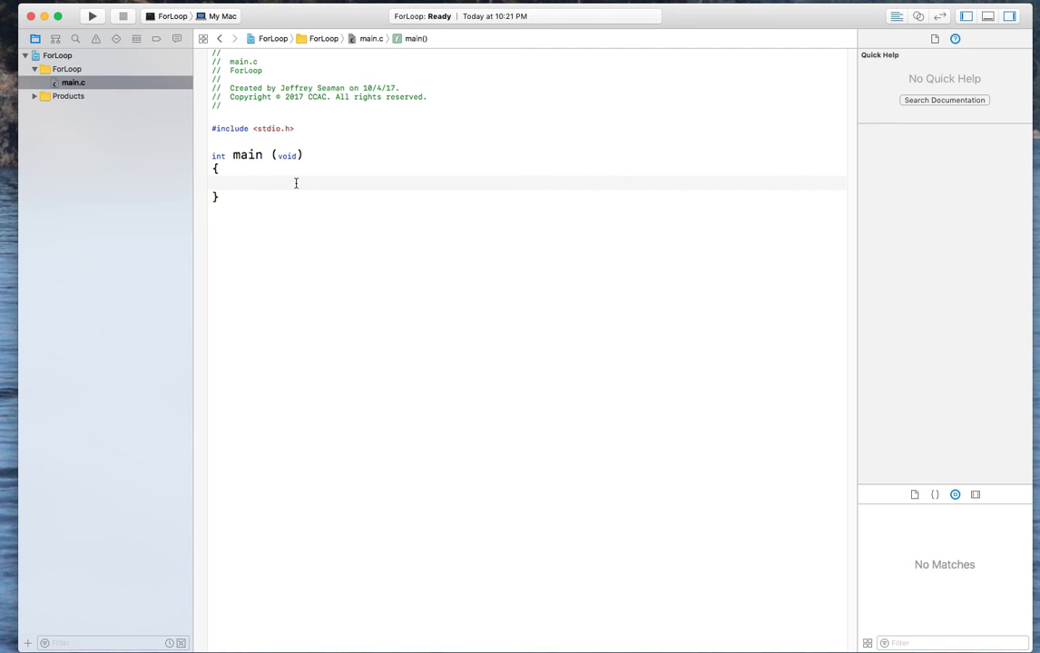
- Declare int score; under a '//declare variable' comment and begin a loop comment
type("//declare")
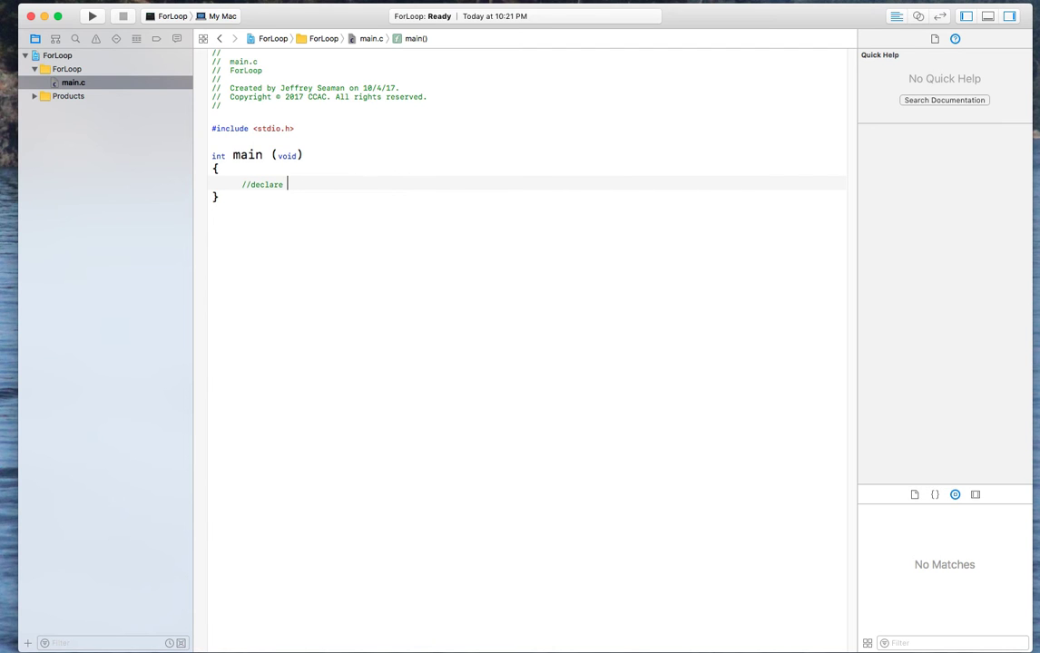
type("variable")
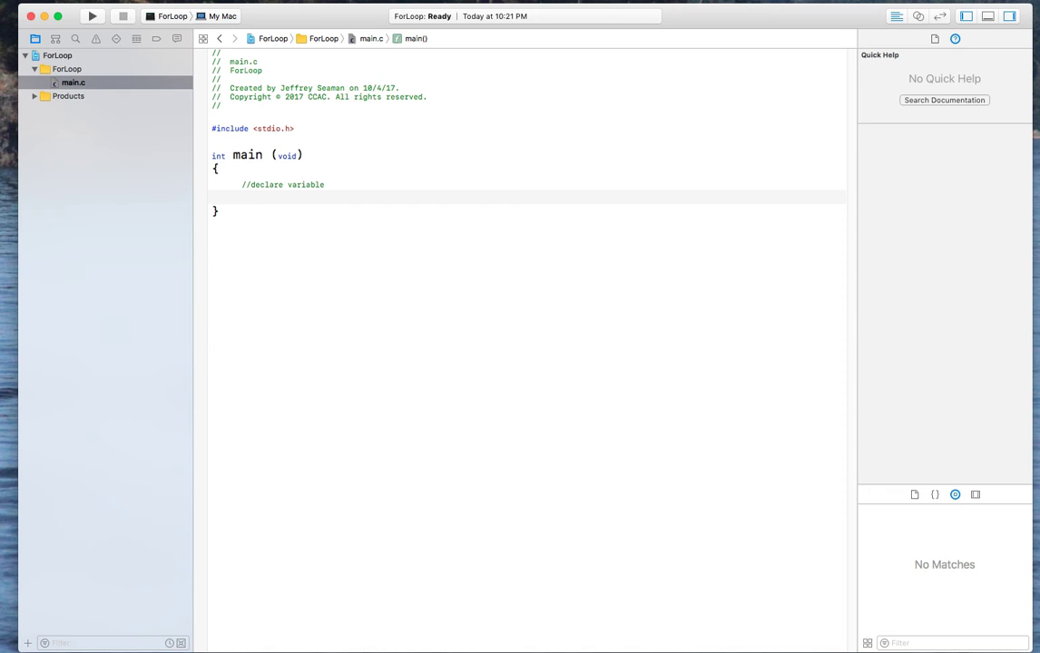
type("int score")
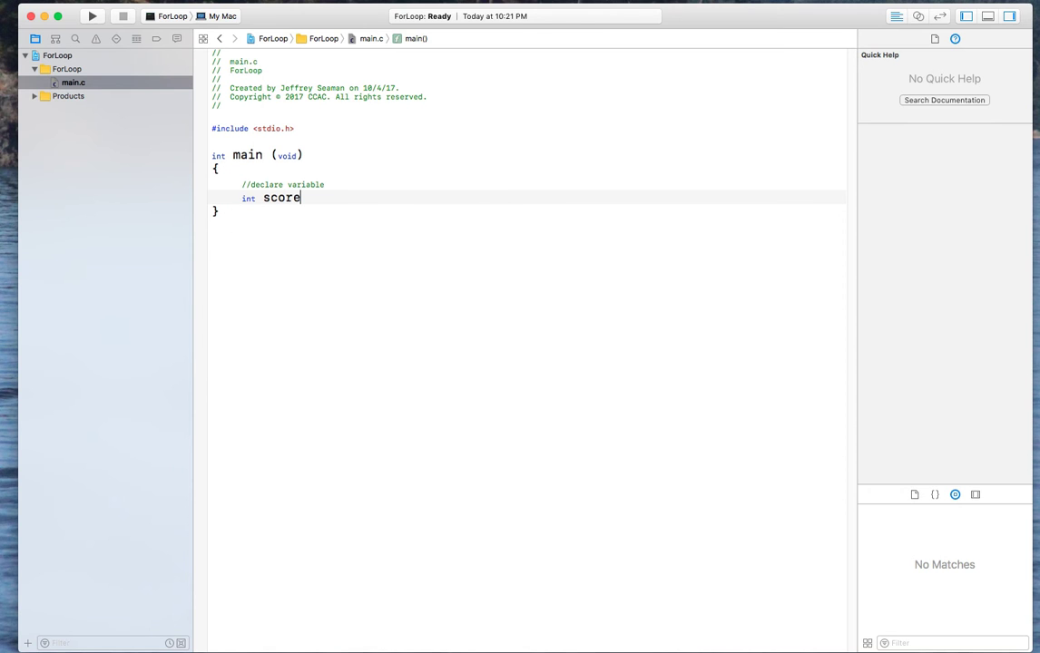
type(";")
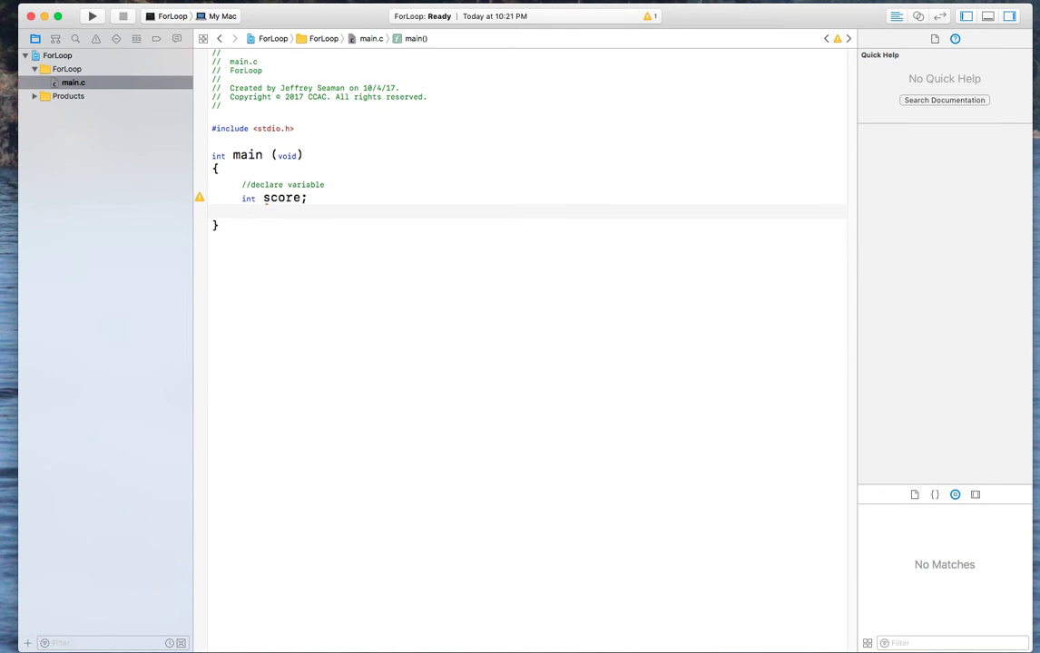
type("//for l")
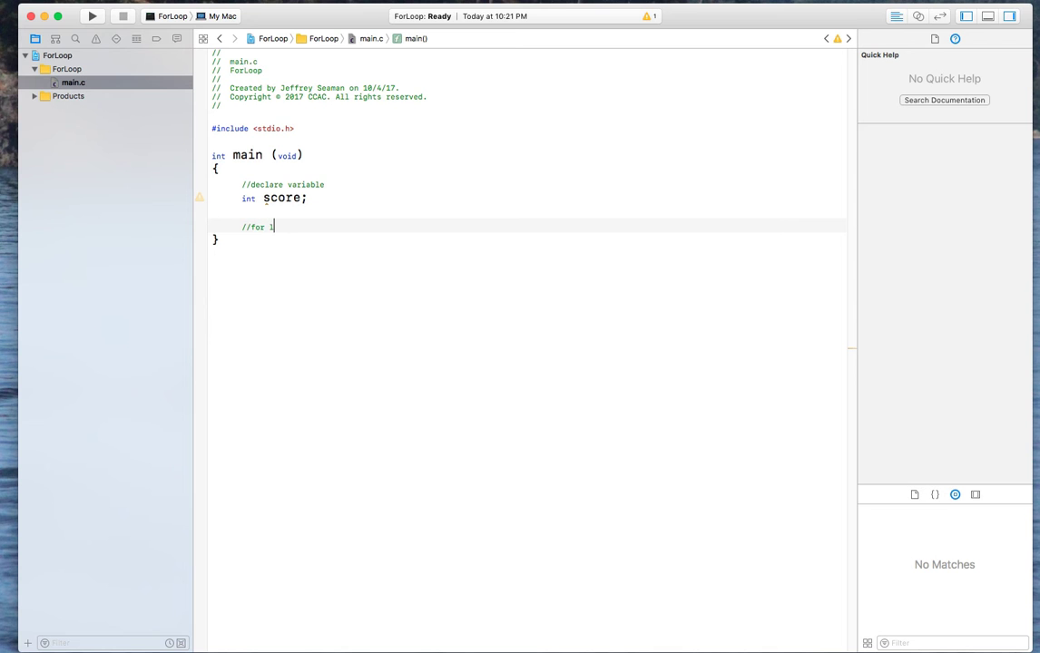
- Finish the '//for loop' comment and write for(score=1; score<=17; score++) with empty braces
type("oop")
type("for")
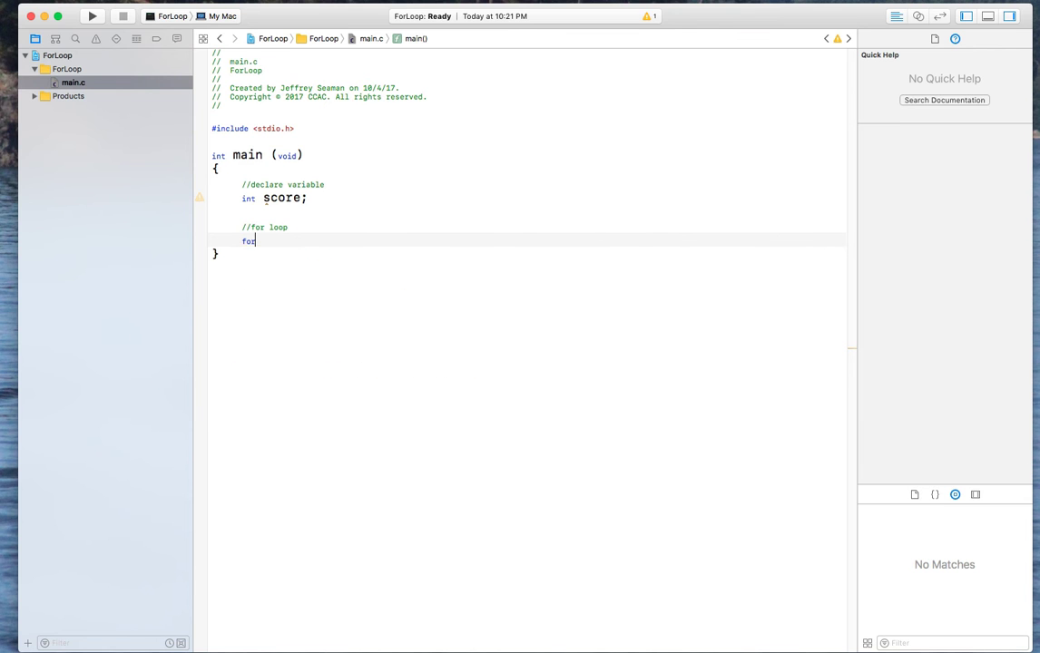
type("(")
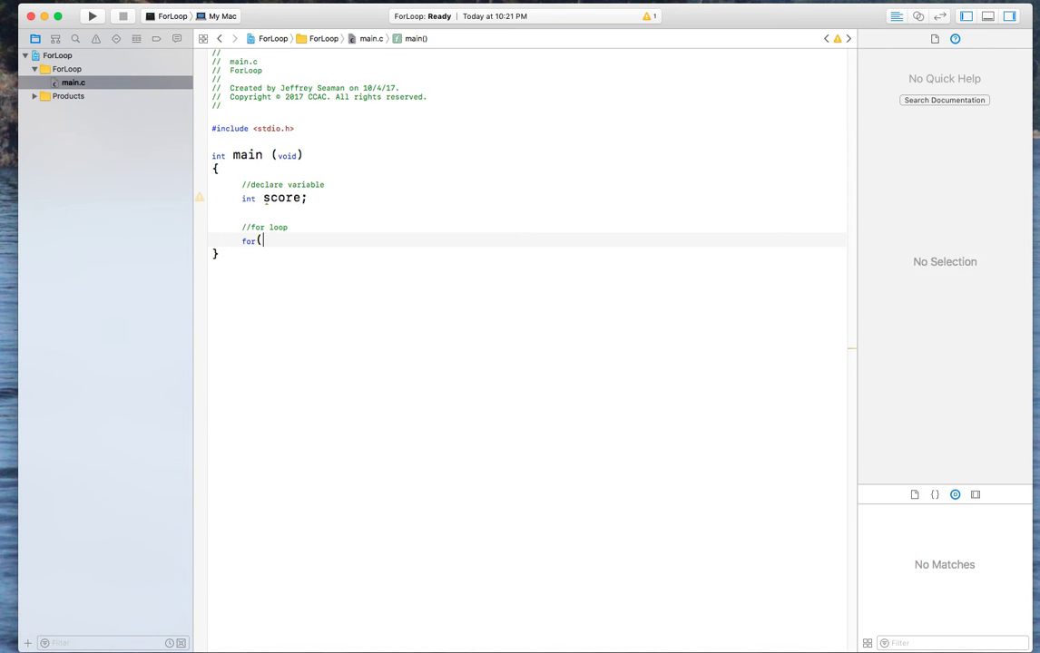
type("score=1;")
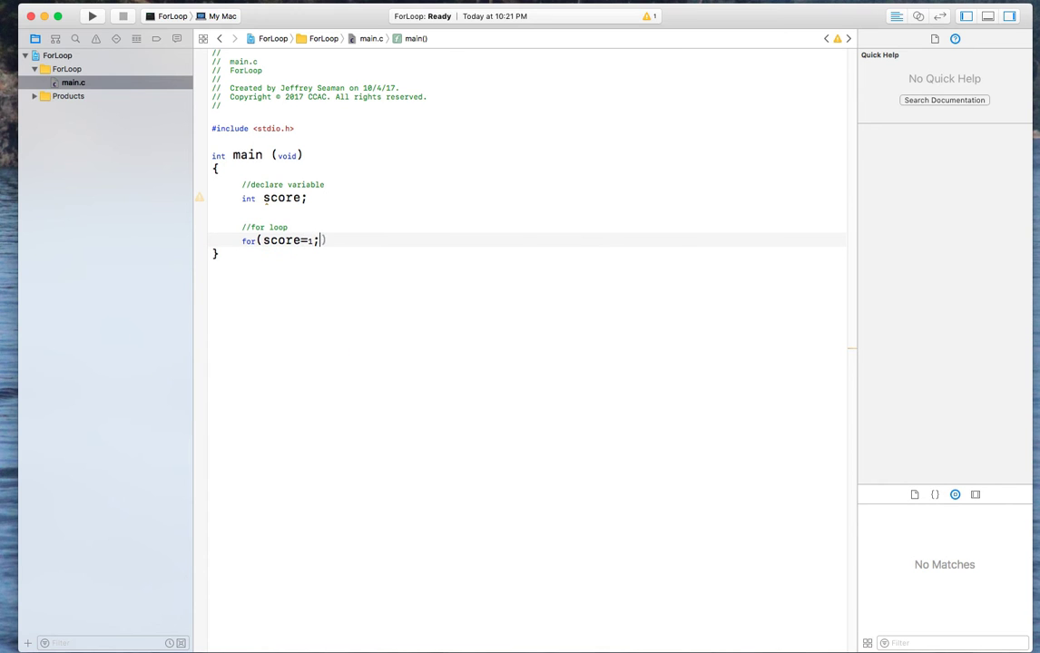
type("\" \"")
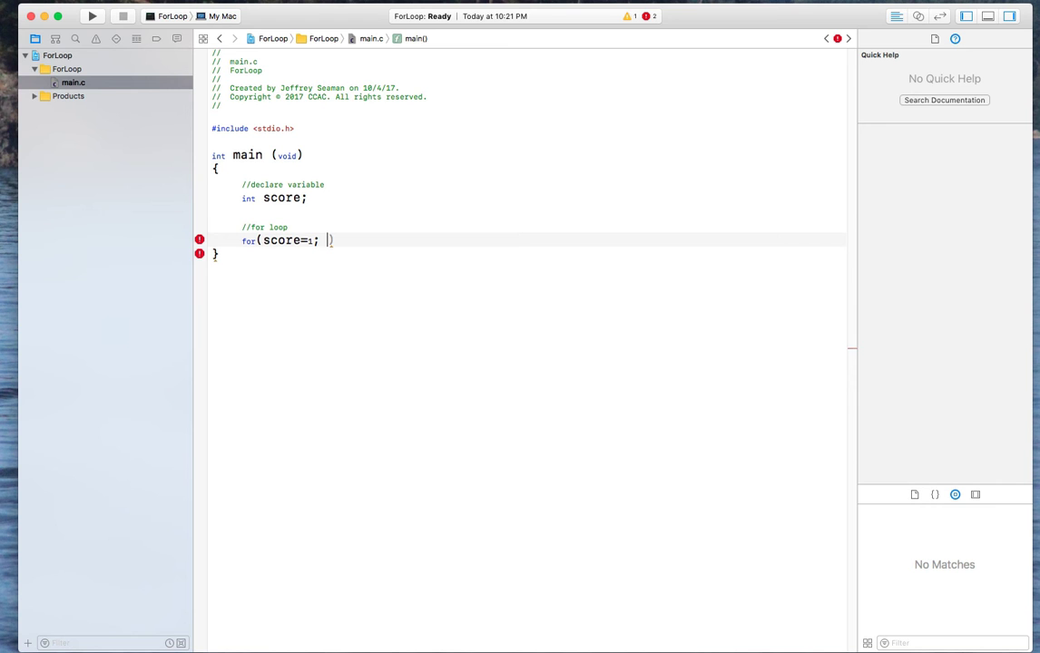
type("score<")
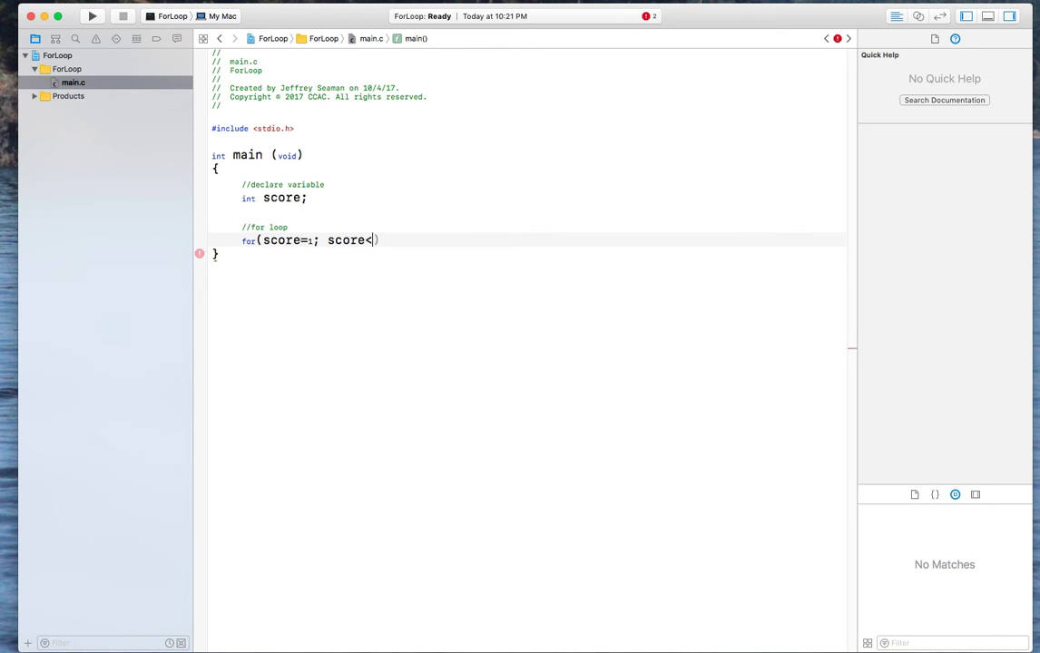
type("=1")
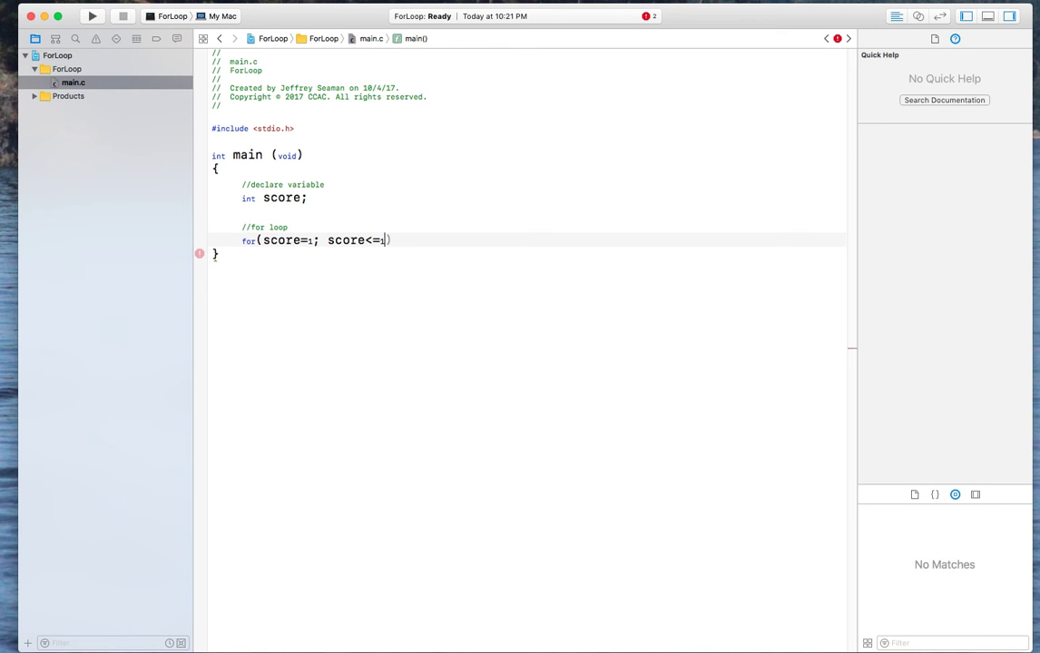
type("7; s")
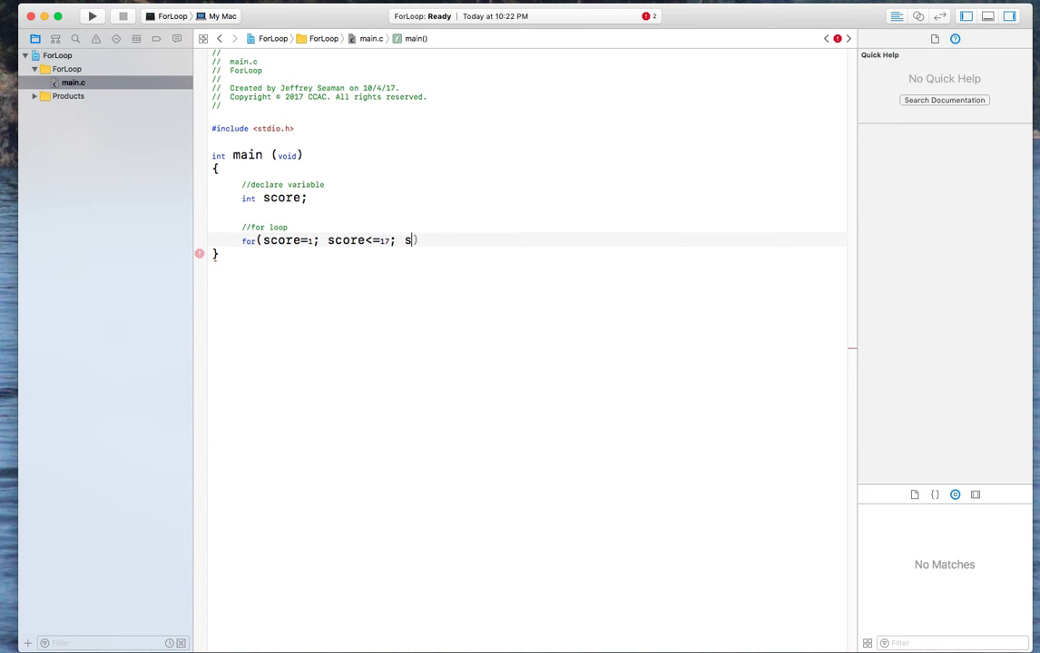
type("core++")
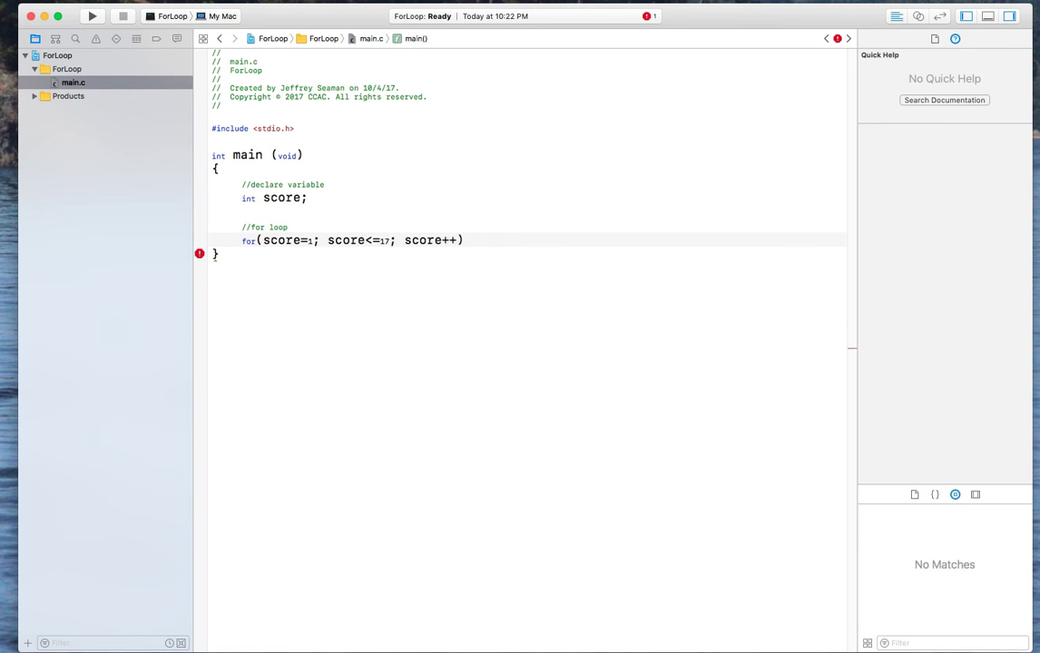
type("){")
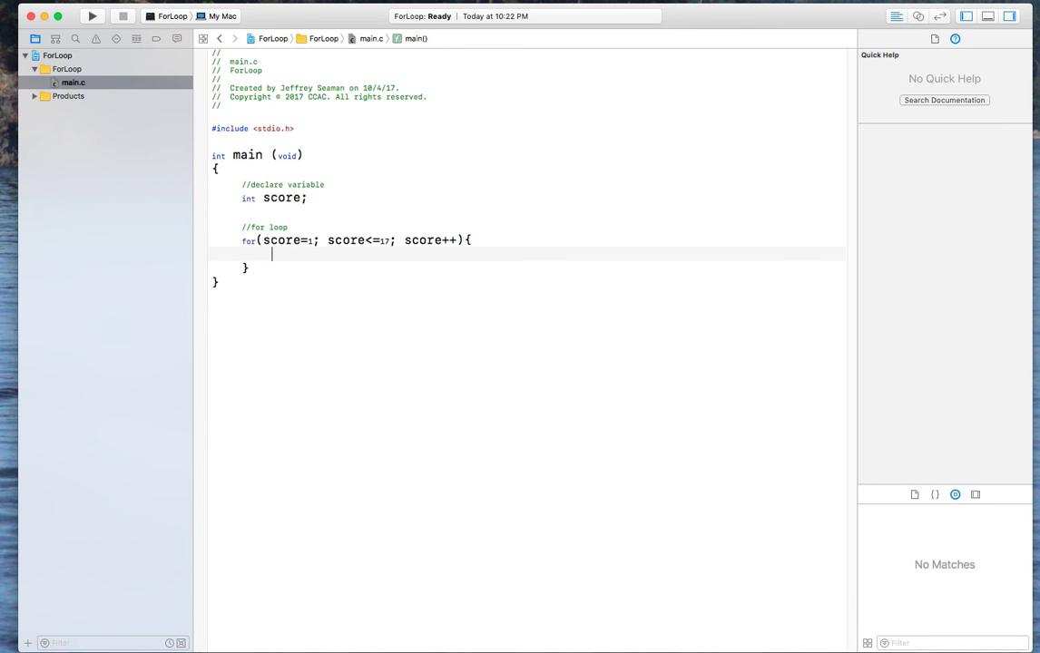
- Write printf("The score of the game is %d \n", score); inside the loop body
type("printf(")
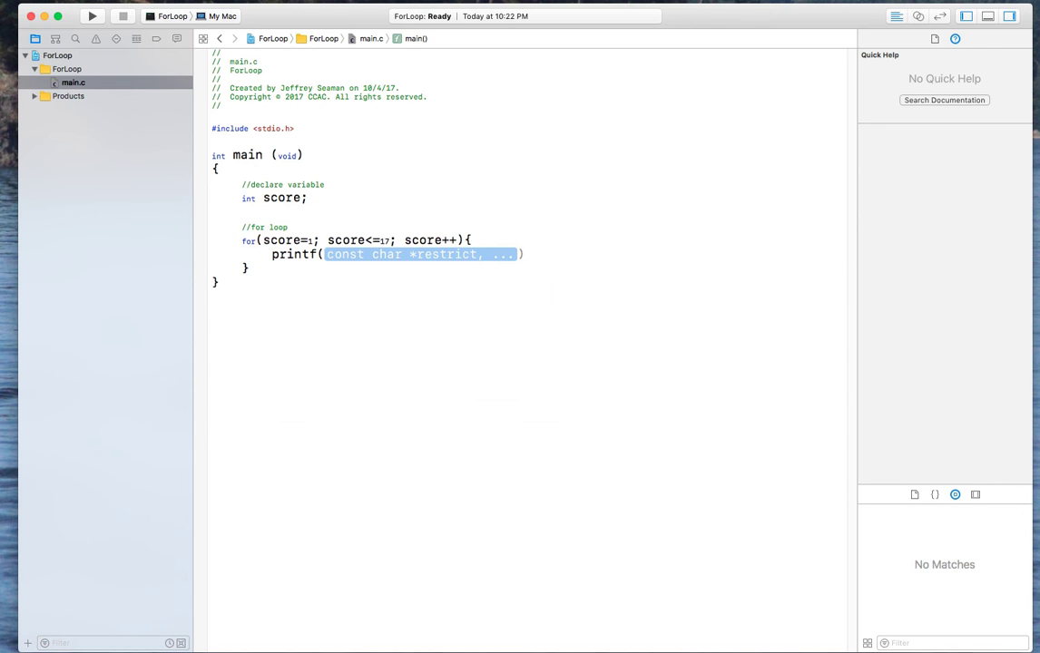
type("\"s")
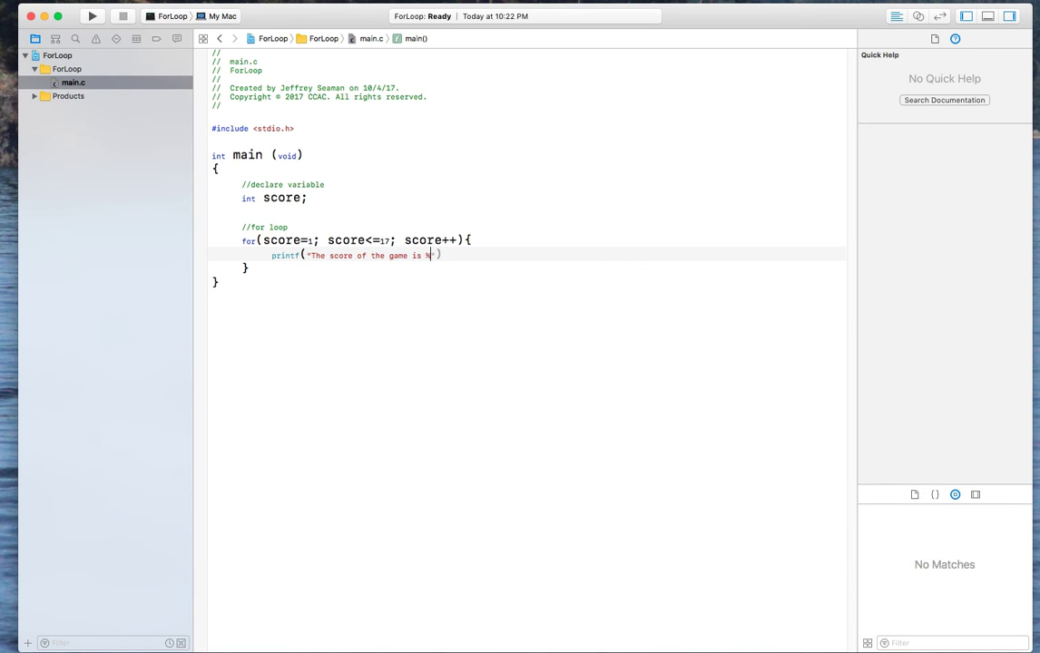
type("d \\")
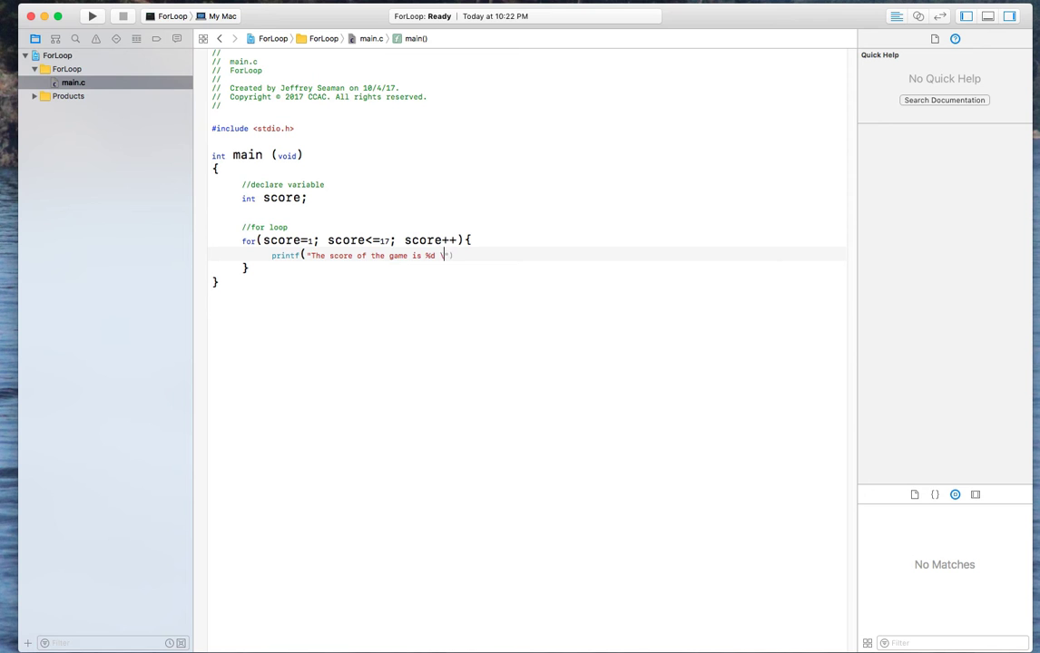
type("n")
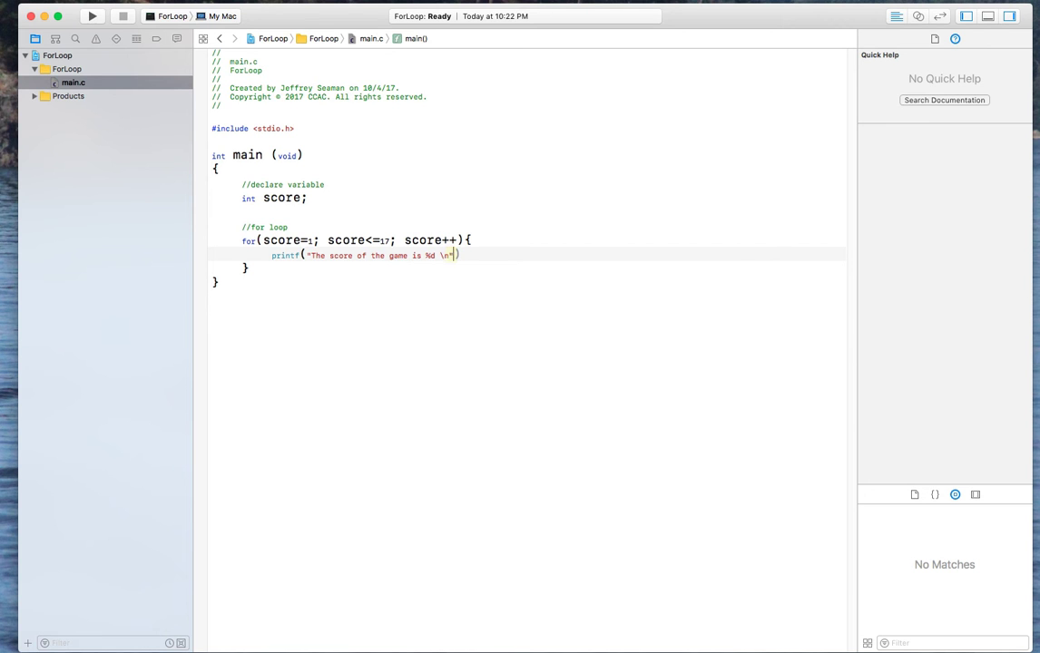
type(", score")
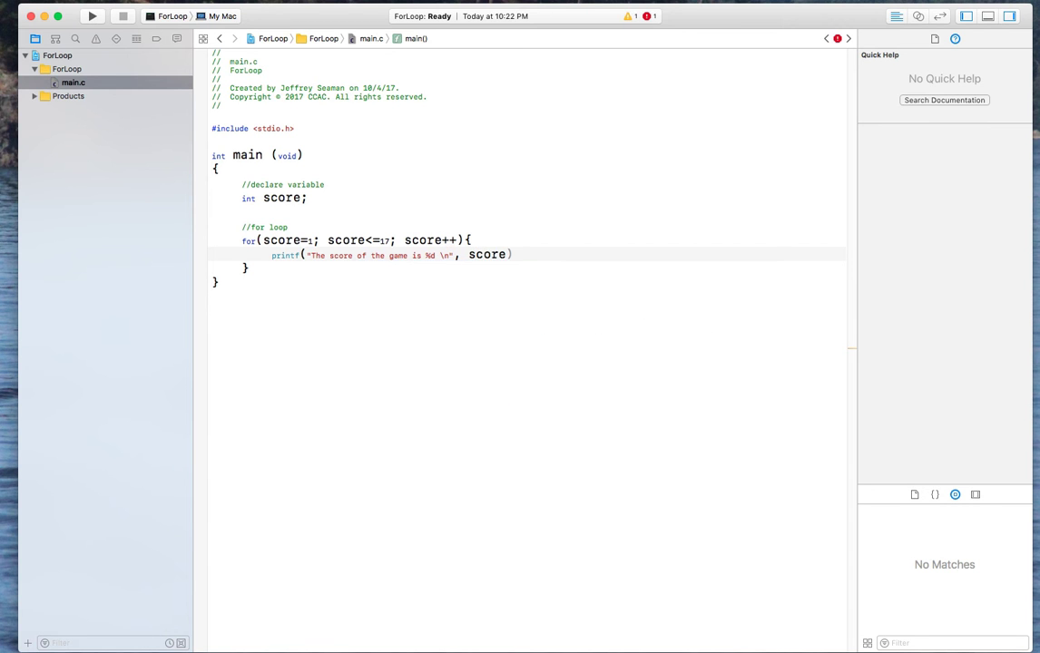
type(";")
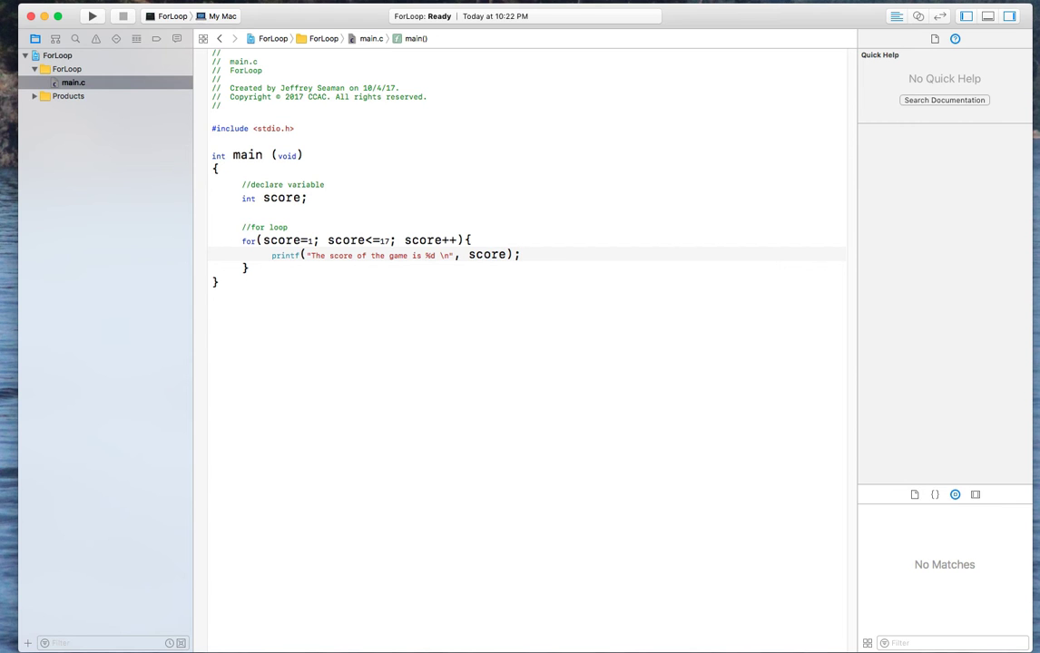
left_click(521, 255)
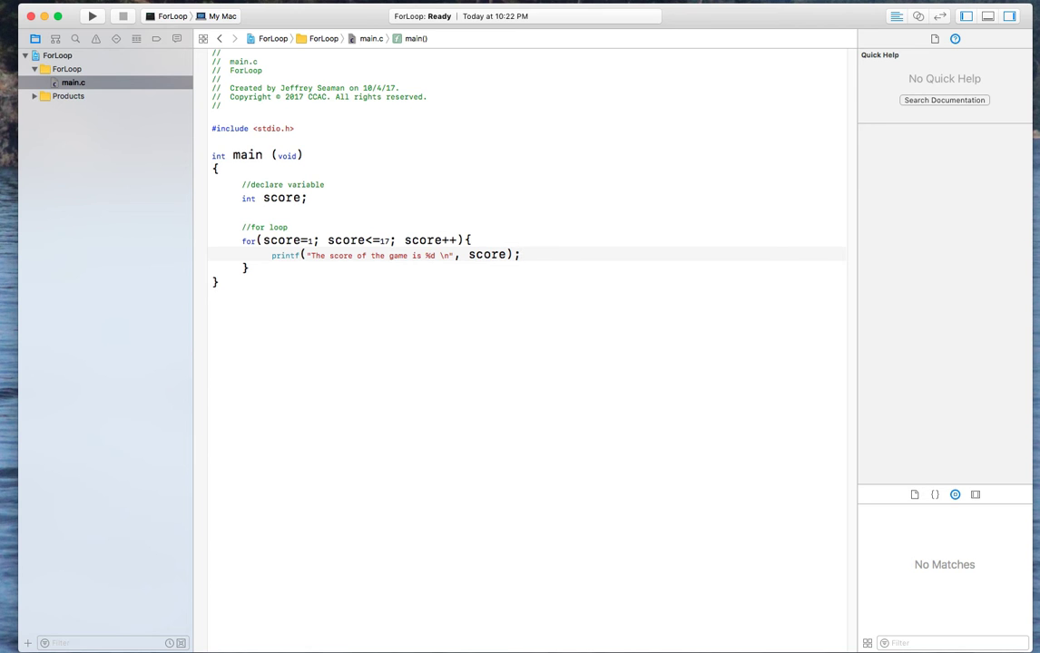
left_click(522, 255)
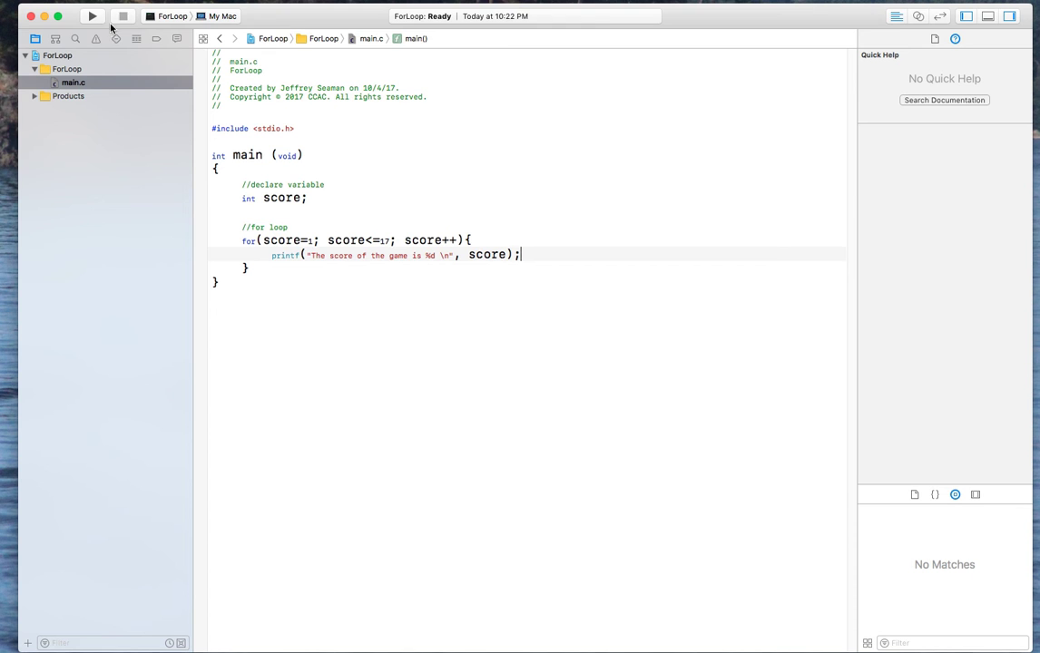
- Run the program, printing scores 1 through 17 and exit code 0
left_click(92, 16)
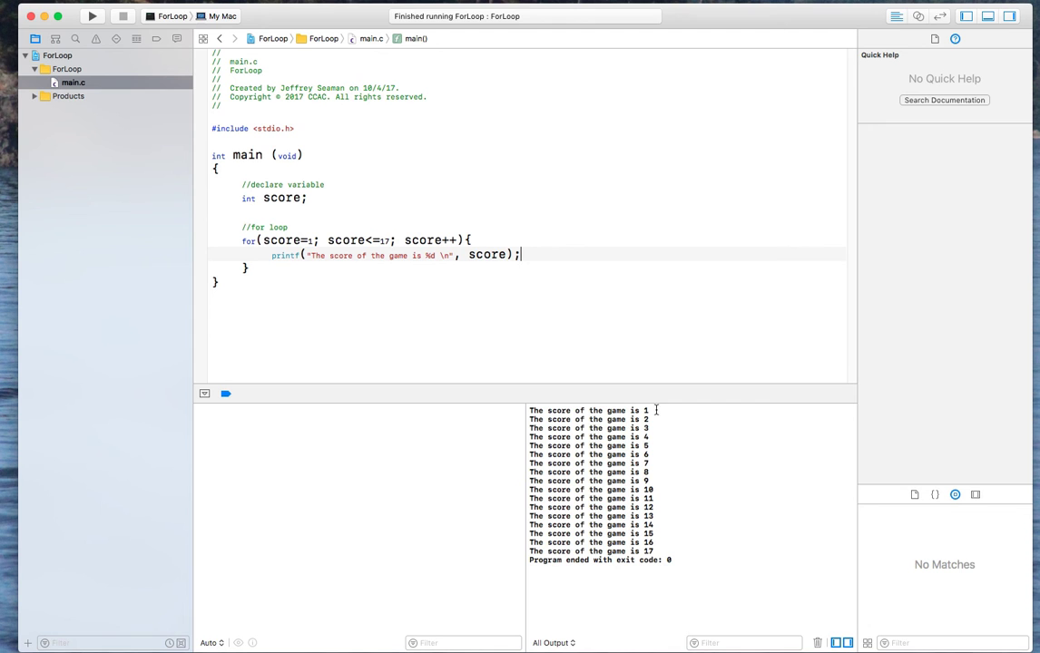
mouse_move(656, 548)
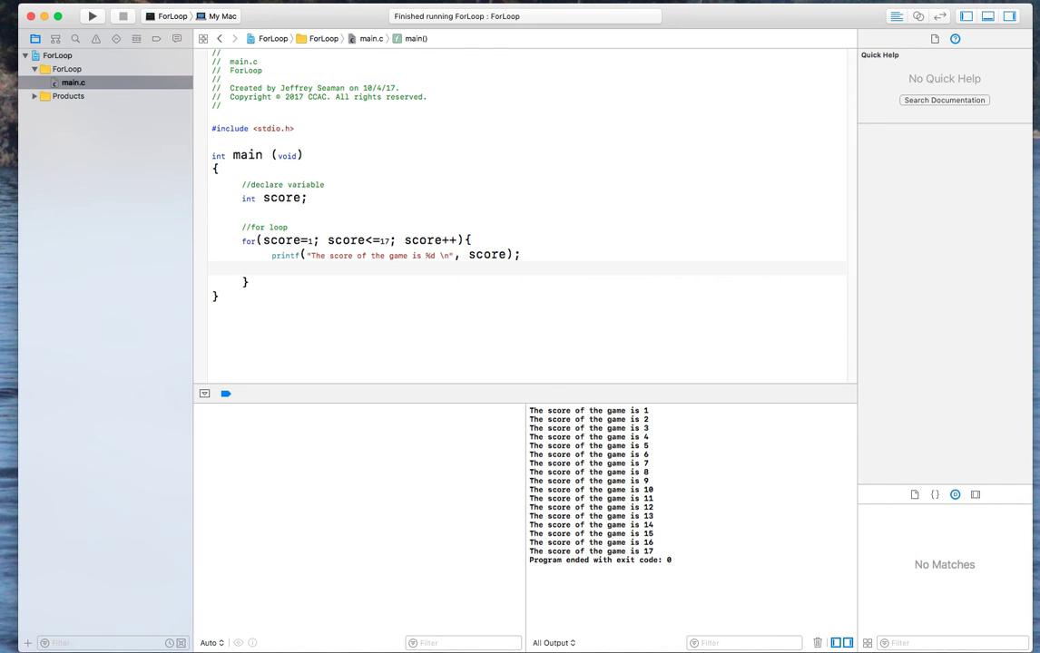
- Add a comment below printf explaining that score++ adds 1 value
type("//score")
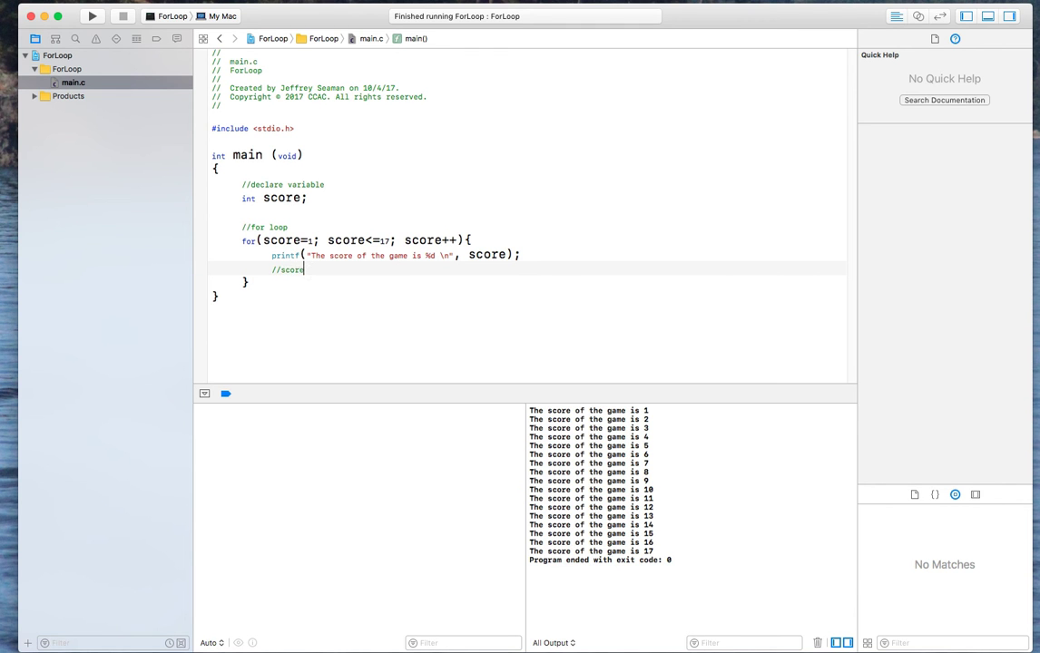
type("++")
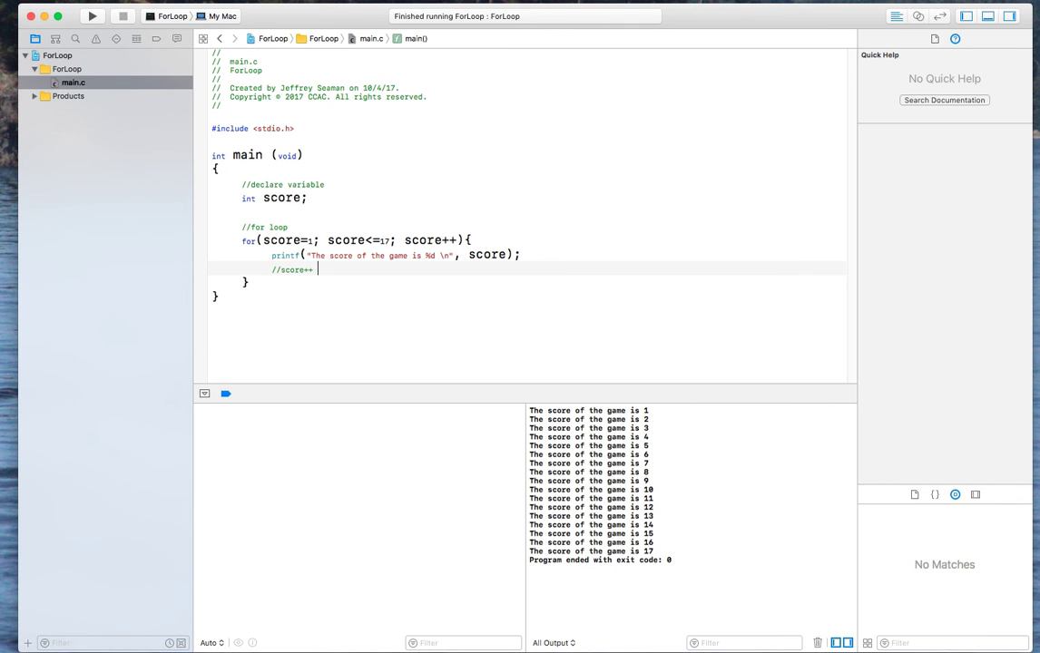
type("(adds 1 value) 1")
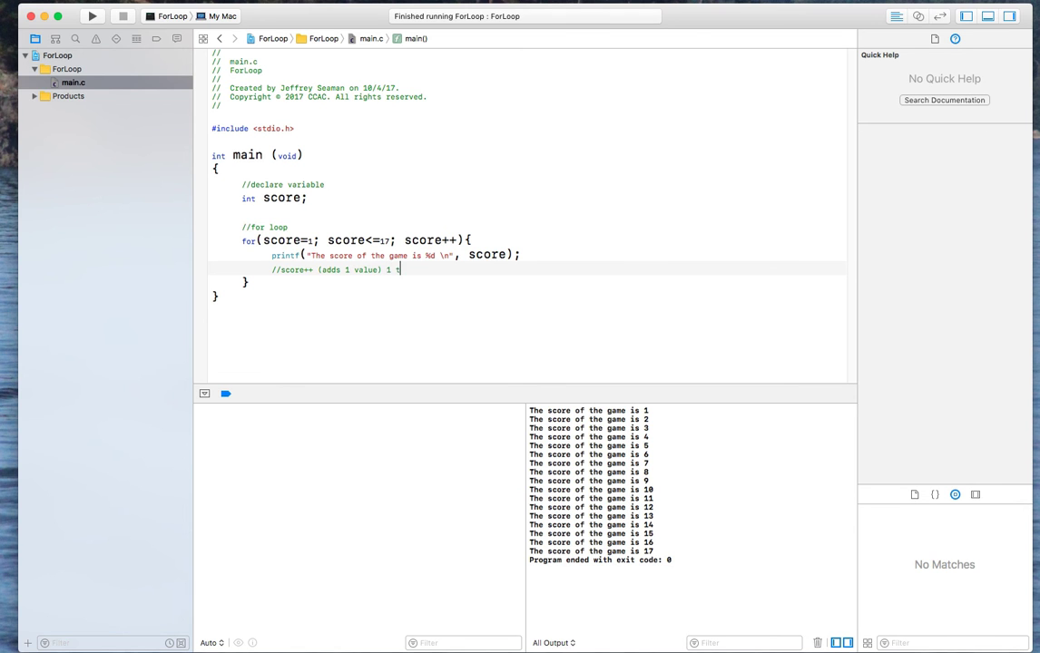
type("then it's 2")
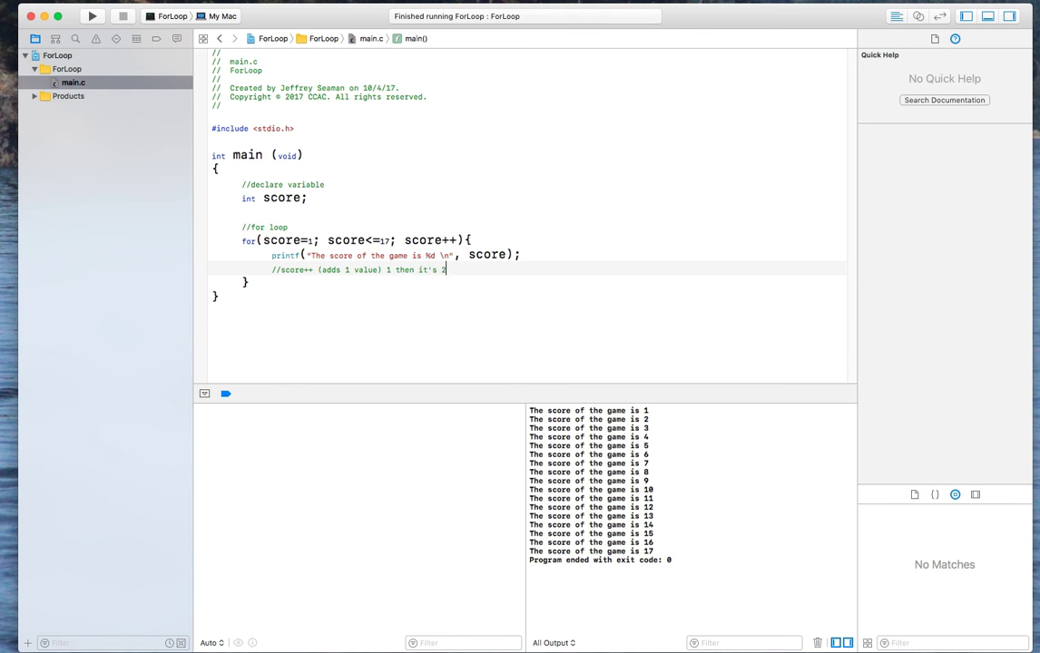
type("2,")
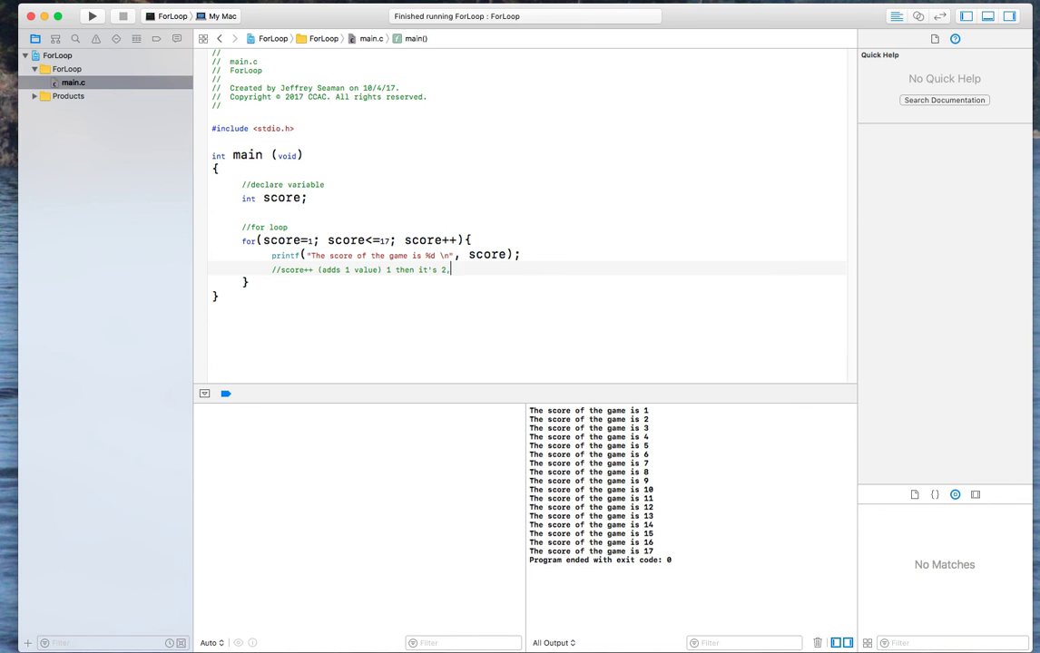
type("3,4,")
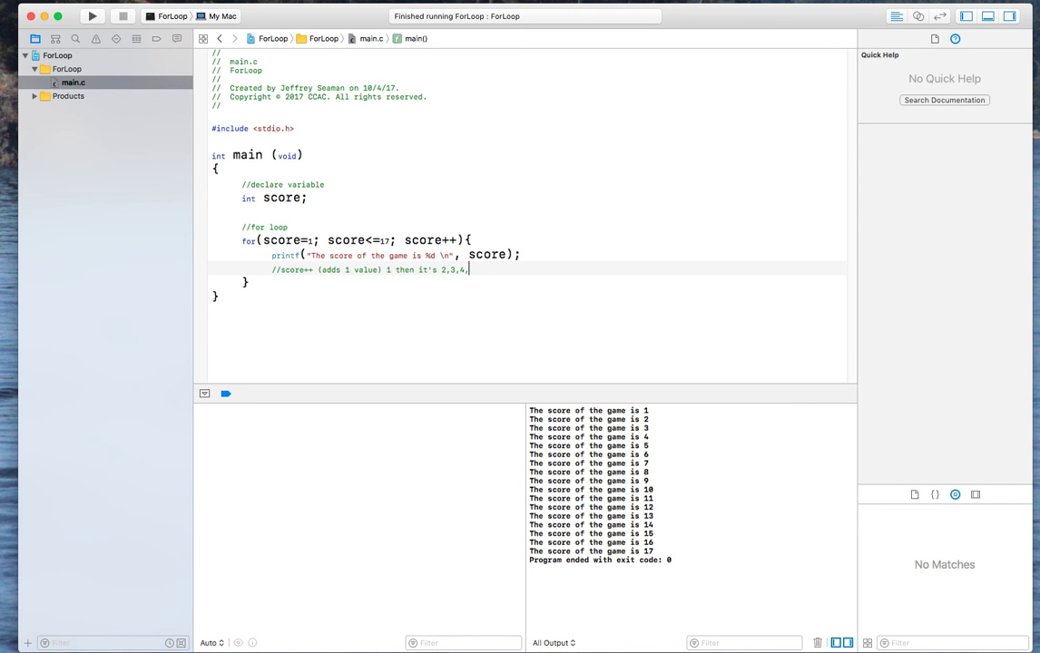
key("BackSpace")
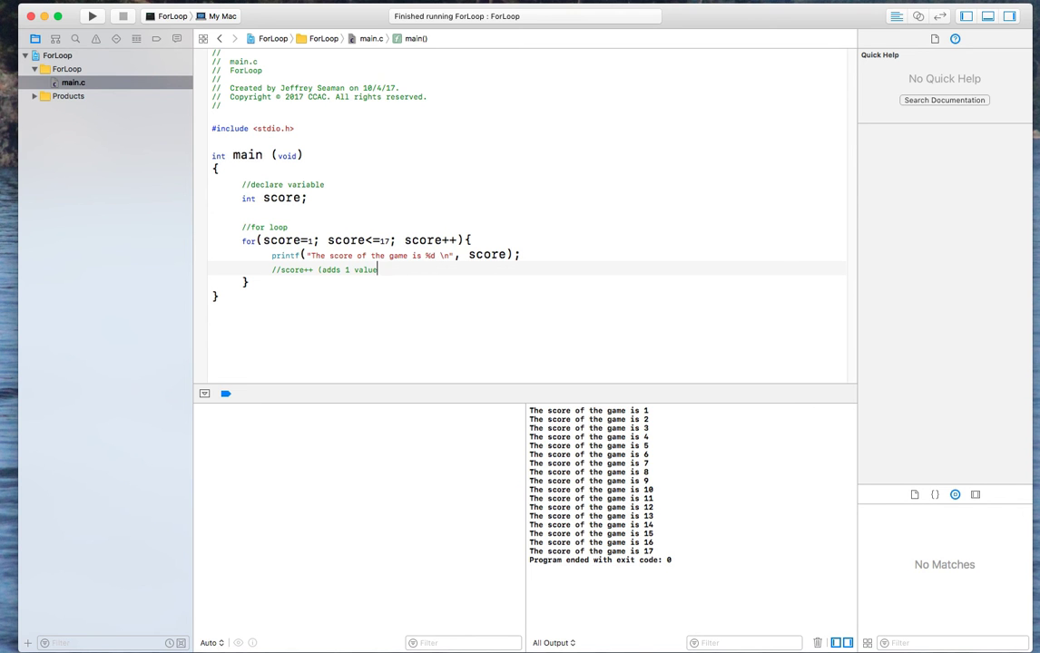
- Remove the comment, run, and change the loop to start at 0 with score+=6
key("backspace")
type("6")
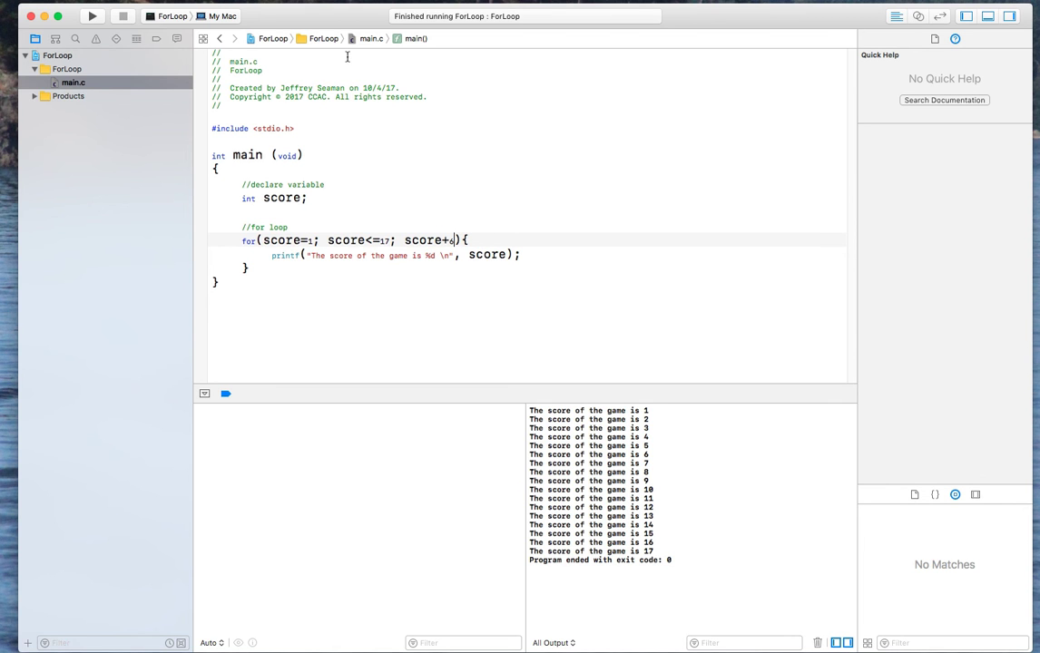
left_click(91, 16)
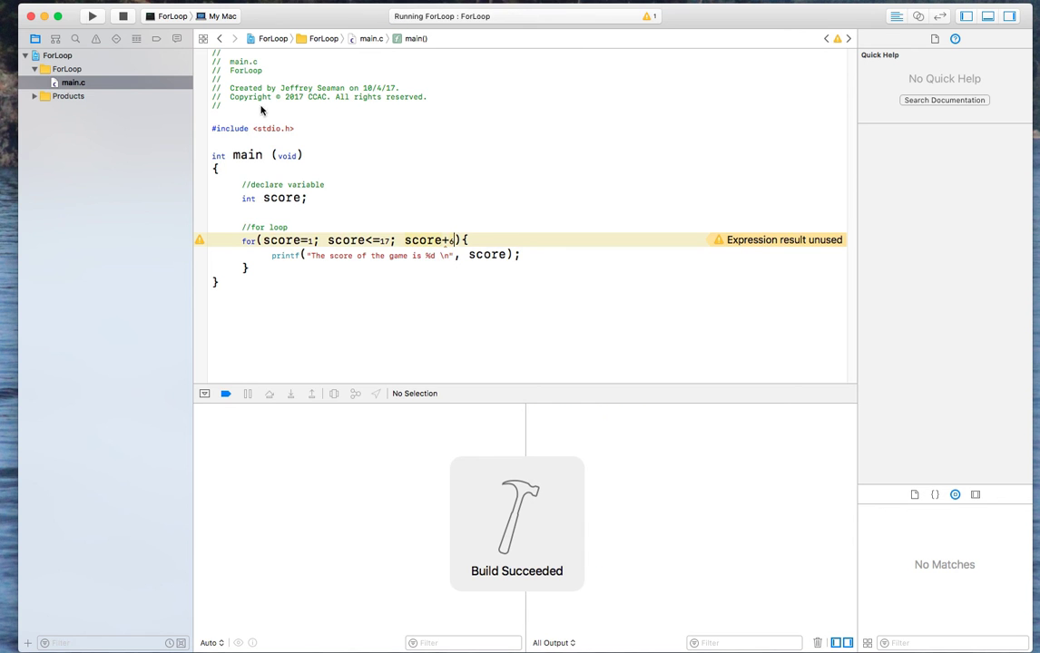
left_click(91, 15)
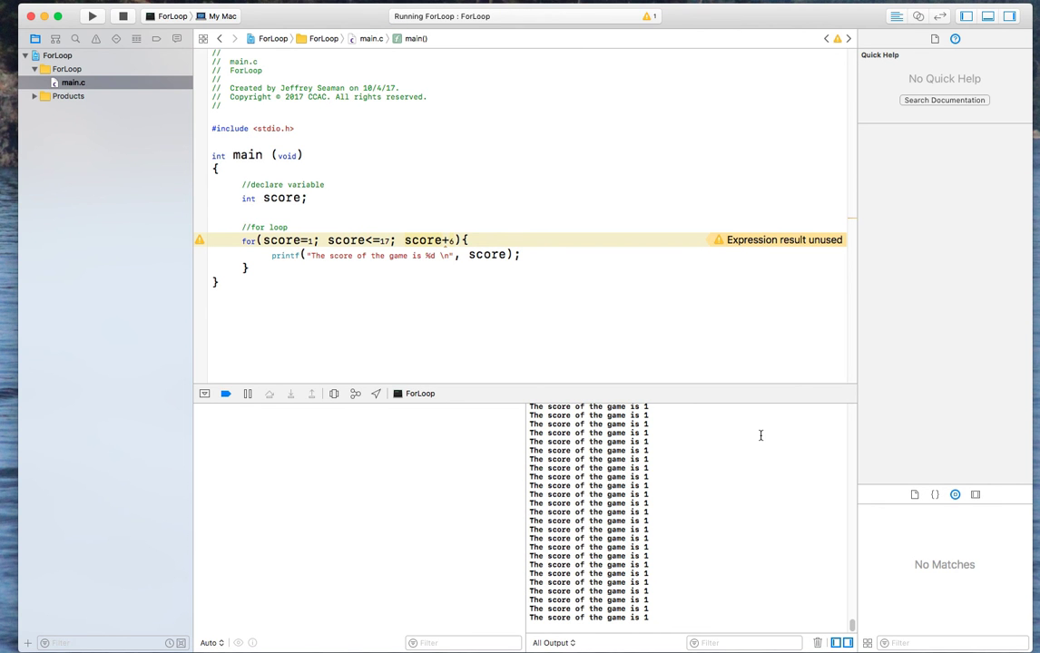
mouse_move(468, 289)
type("0")
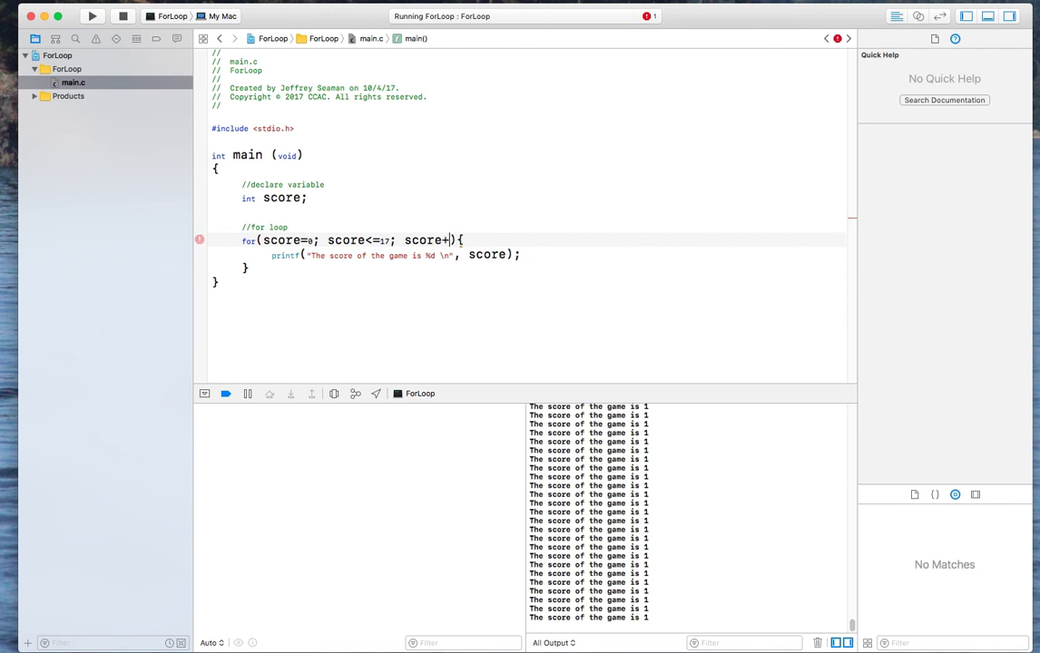
type("=6")
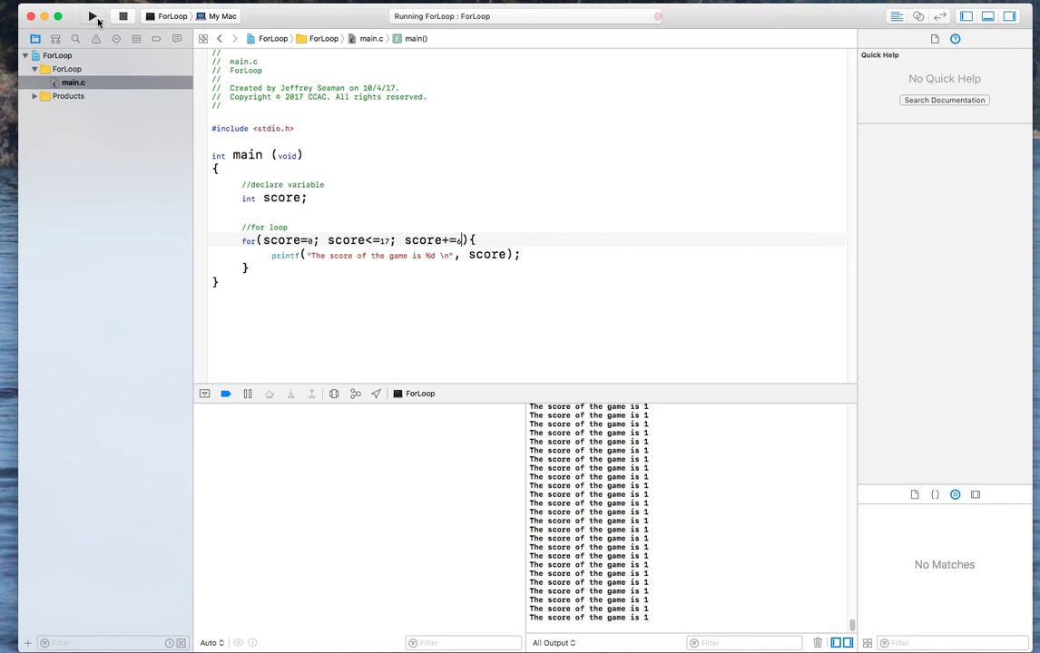
- Stop the endless run and rerun the loop, printing scores 0, 6 and 12
left_click(91, 17)
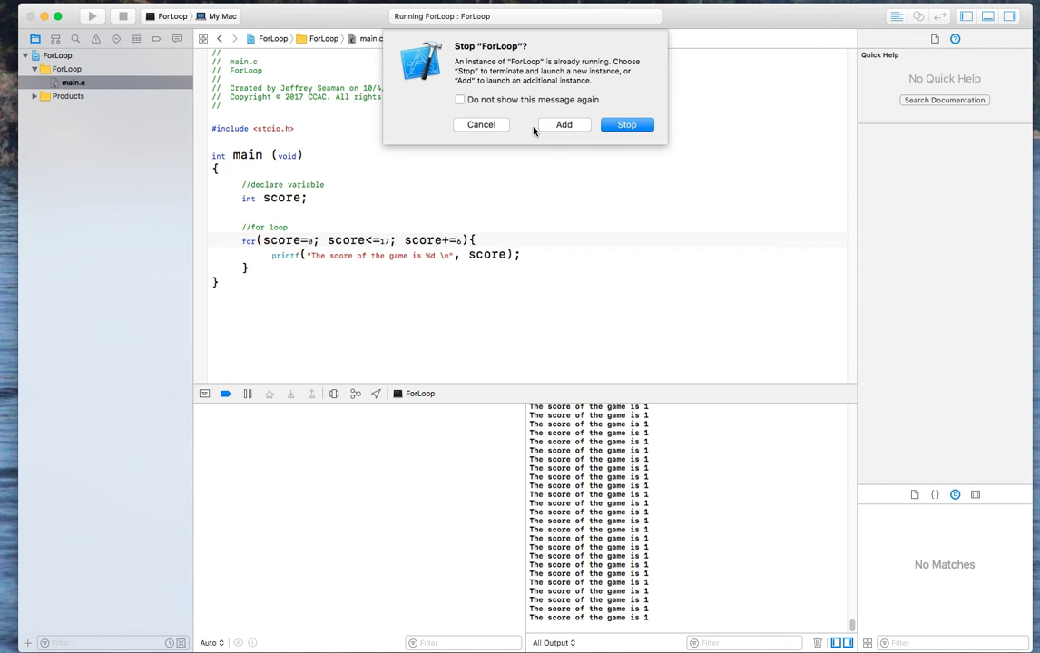
left_click(626, 124)
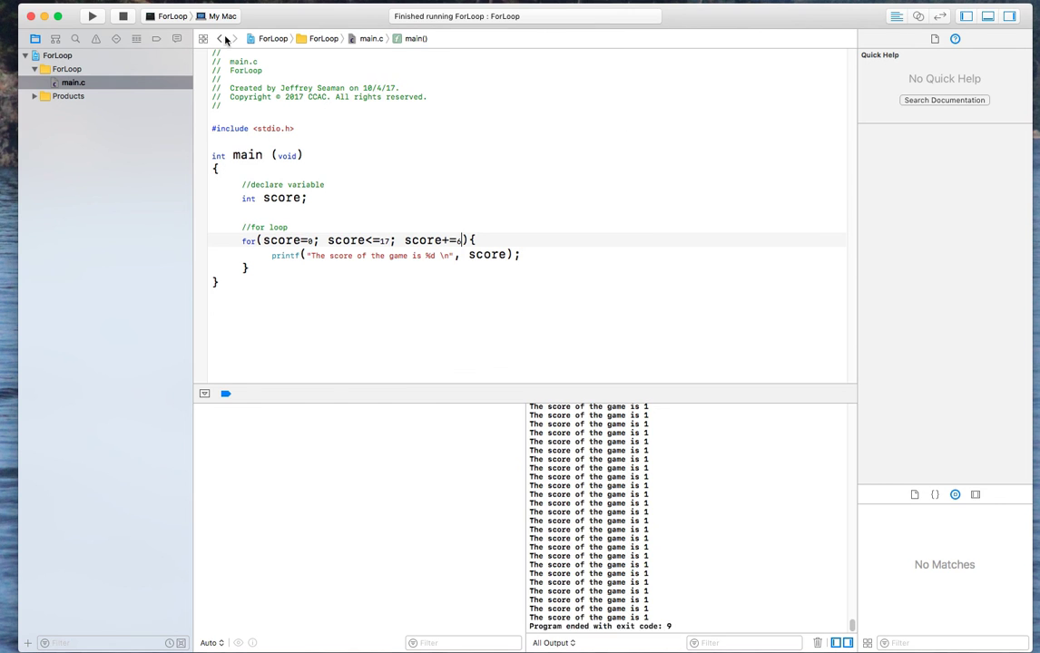
left_click(92, 16)
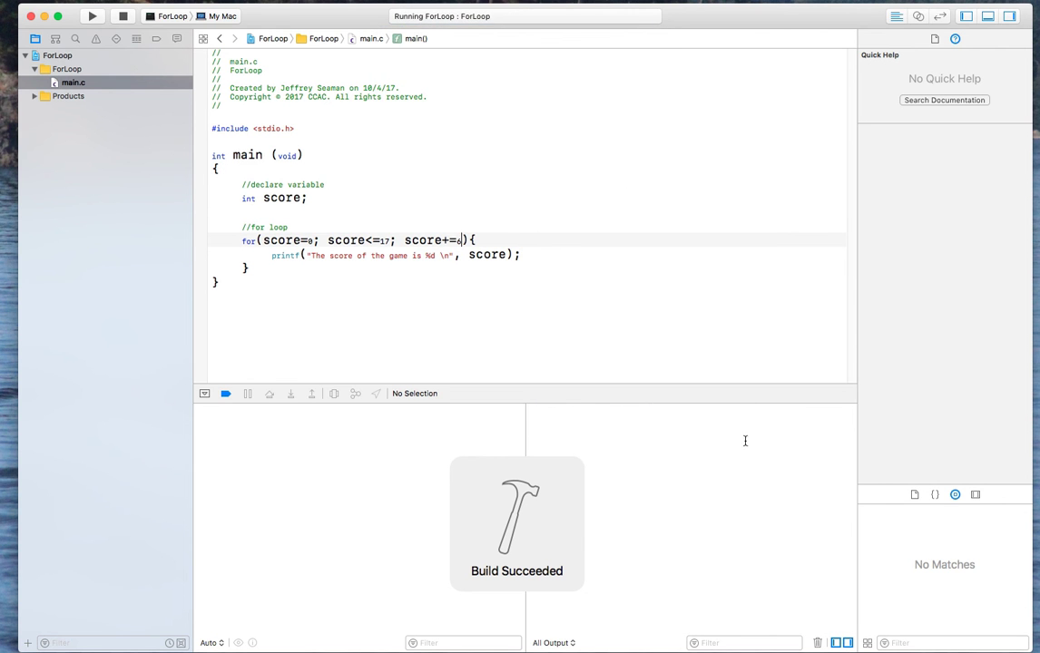
left_click(92, 15)
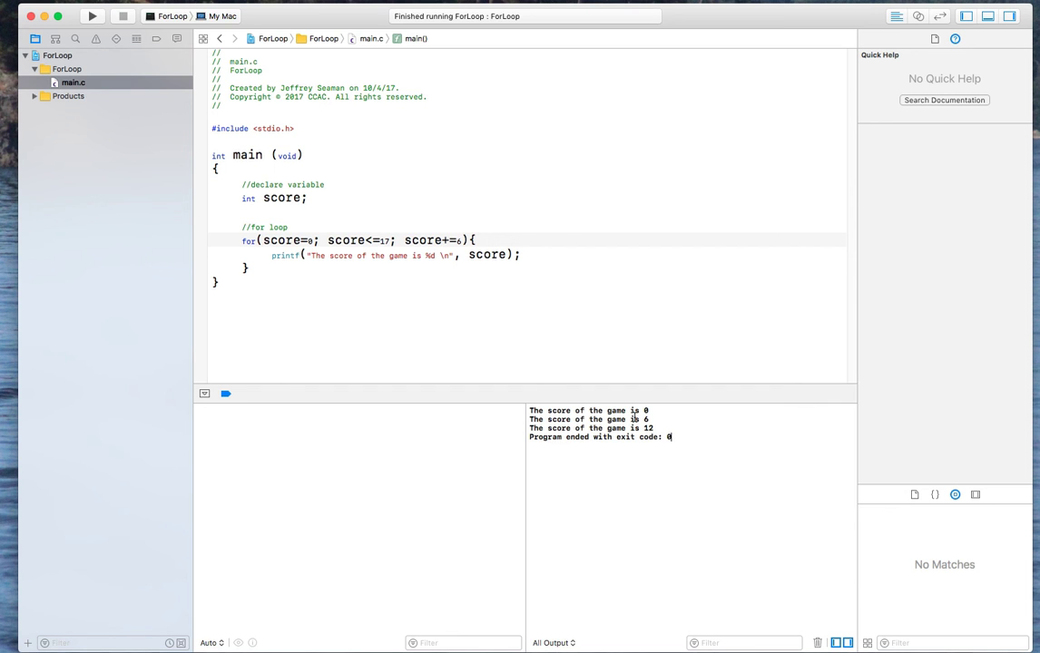
mouse_move(389, 261)
type("8")
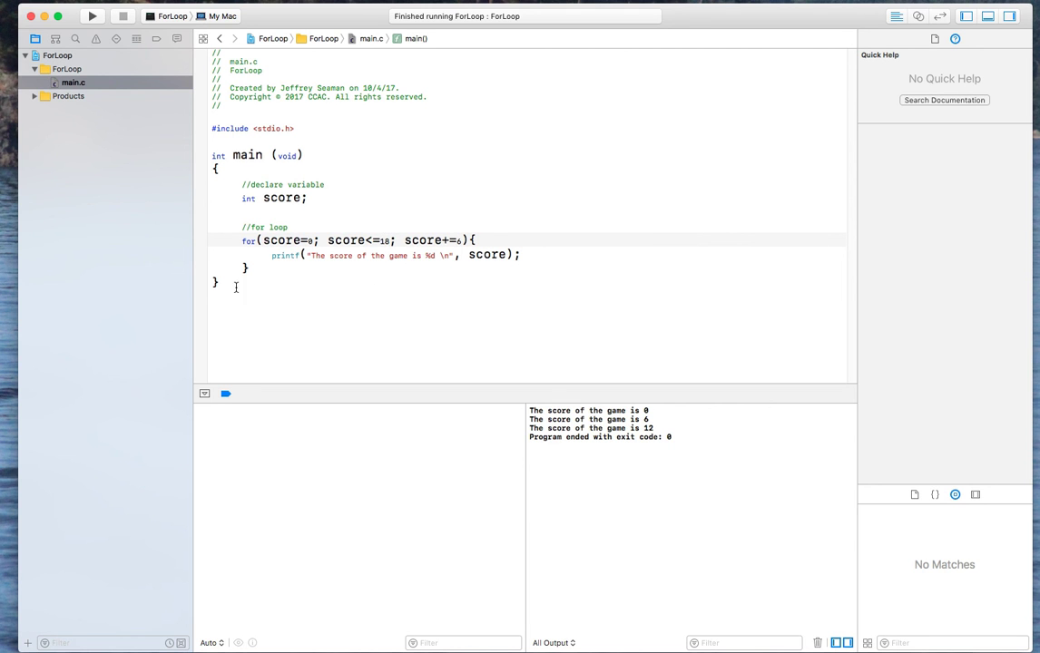
- Rerun with limit 18, printing scores 0, 6, 12 and 18
left_click(91, 16)
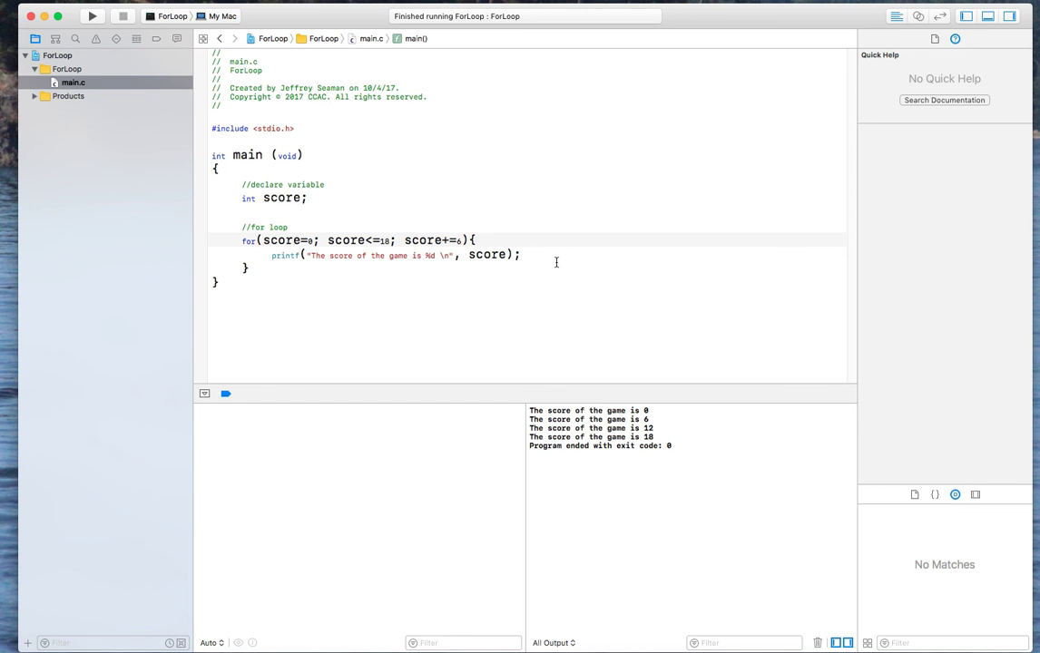
mouse_move(468, 285)
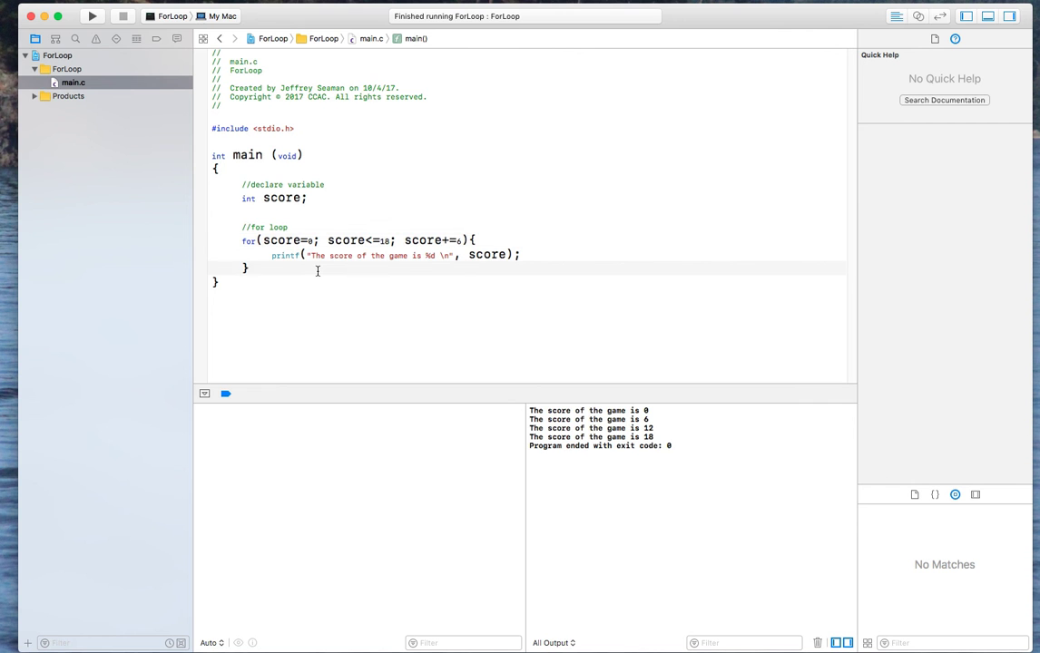
- Add 'return 0;' after the loop, then run and rerun the program with limit 17
type("return")
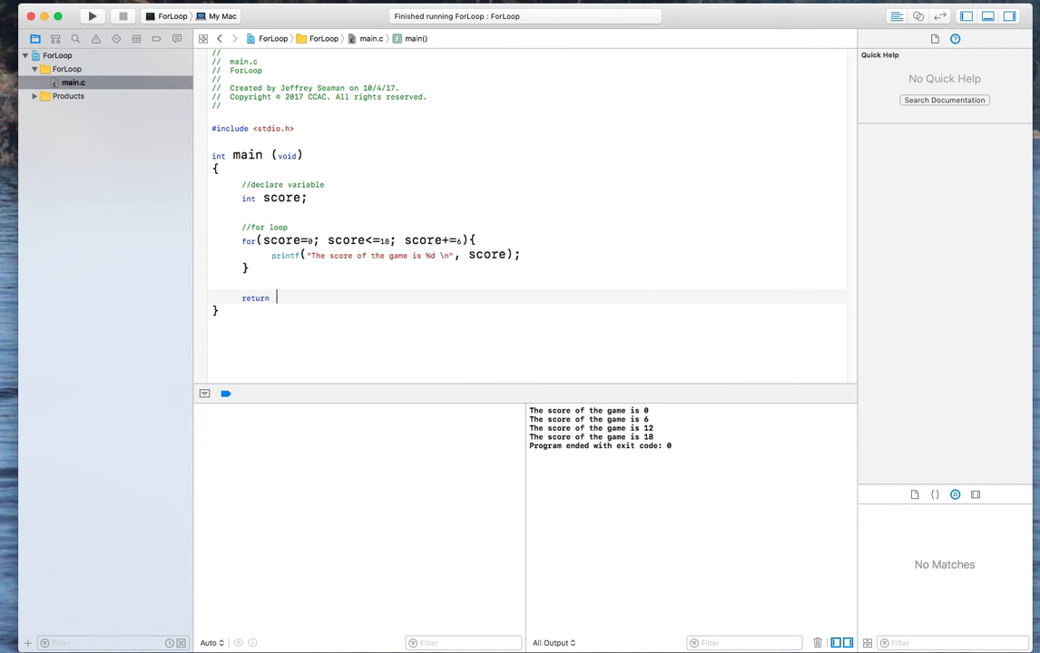
type("0;")
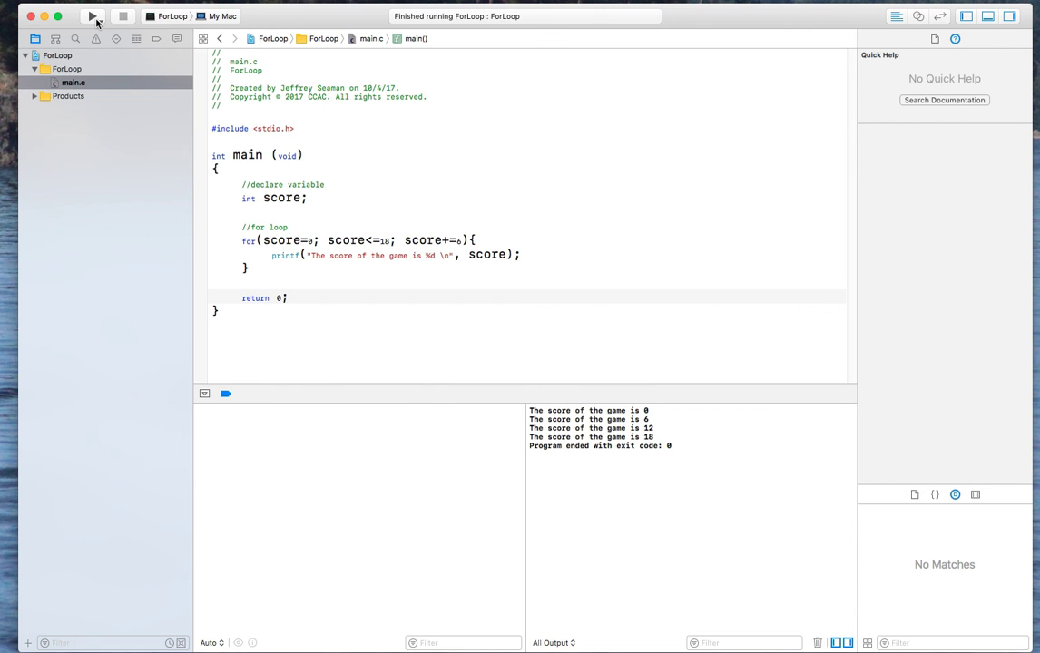
left_click(92, 16)
type("7")
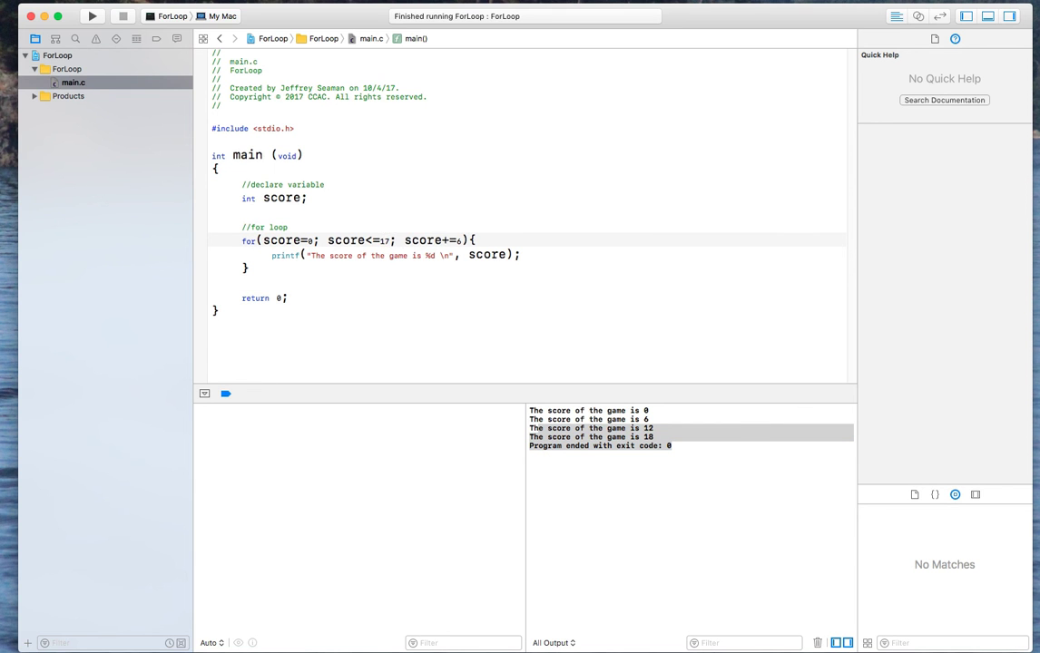
left_click(92, 16)
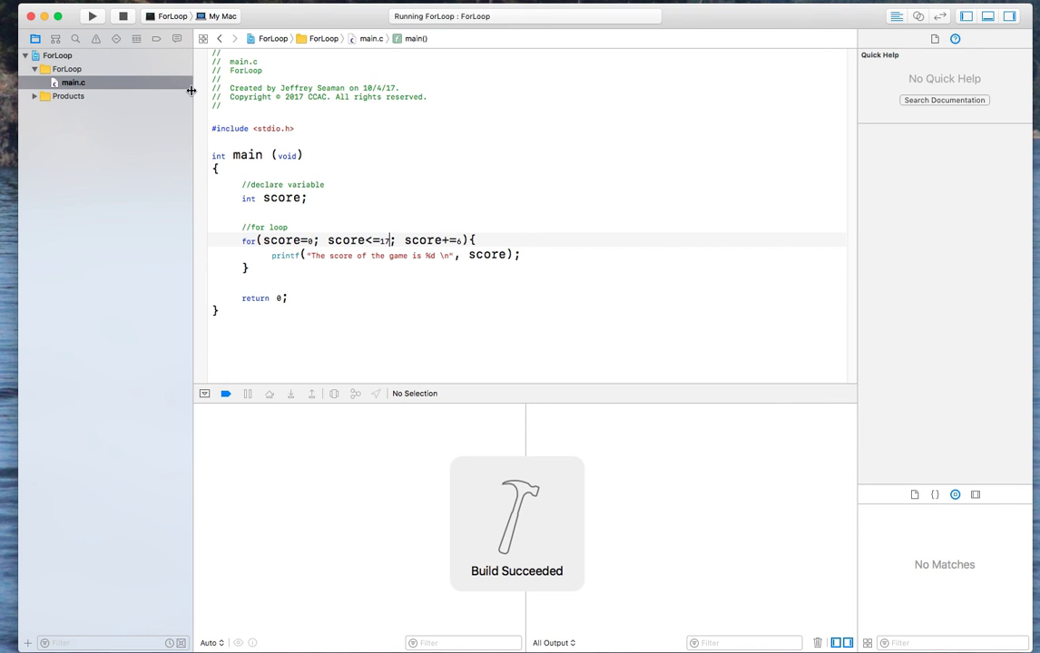